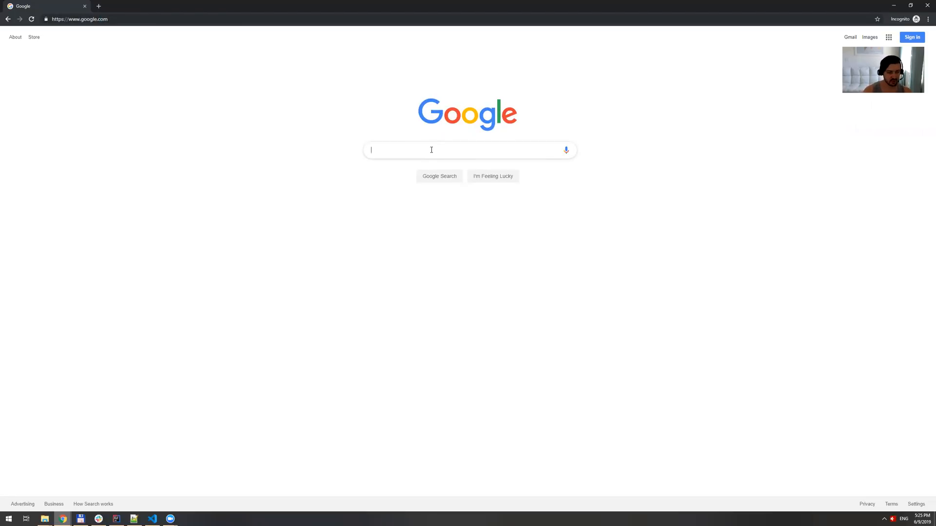
Search Google for 'some weird search' and scroll through the results
type("some weird search")
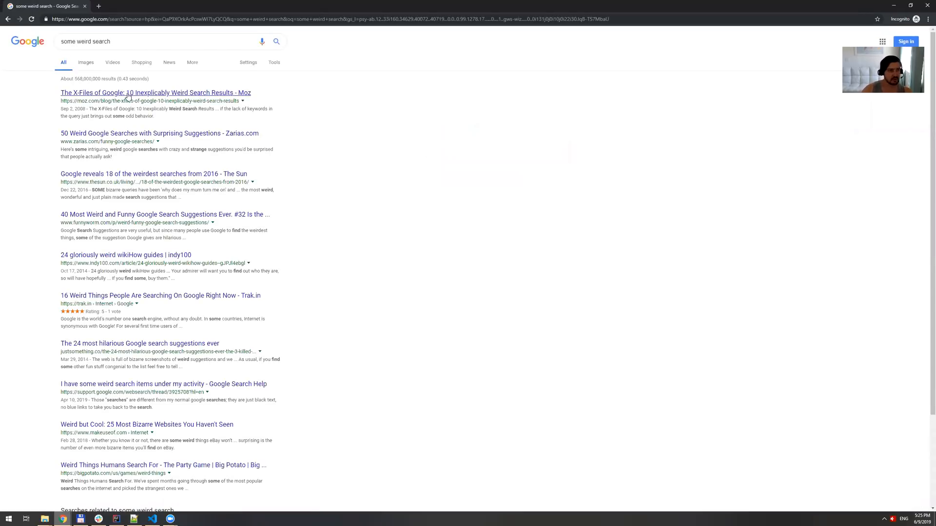
scroll("down", 3)
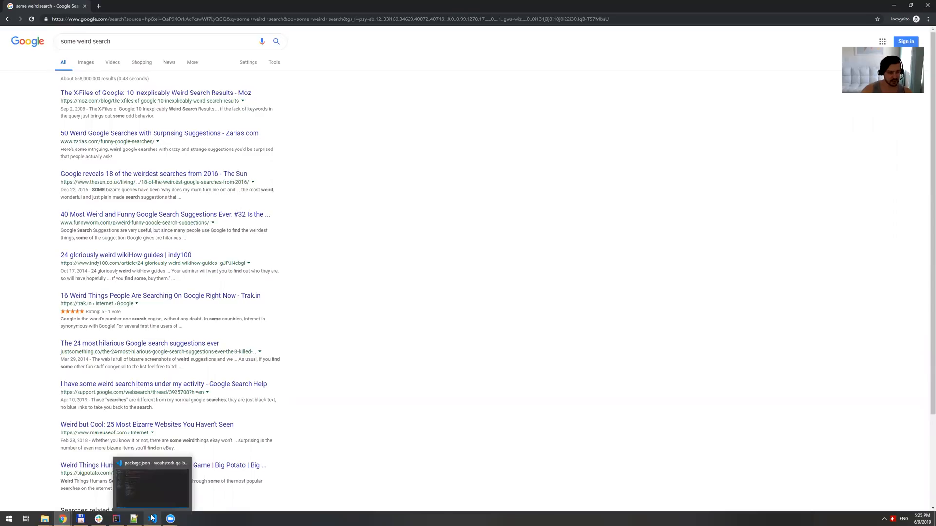
Create a new file GoogleSearch.feature under the features folder in the VS Code project
left_click(151, 483)
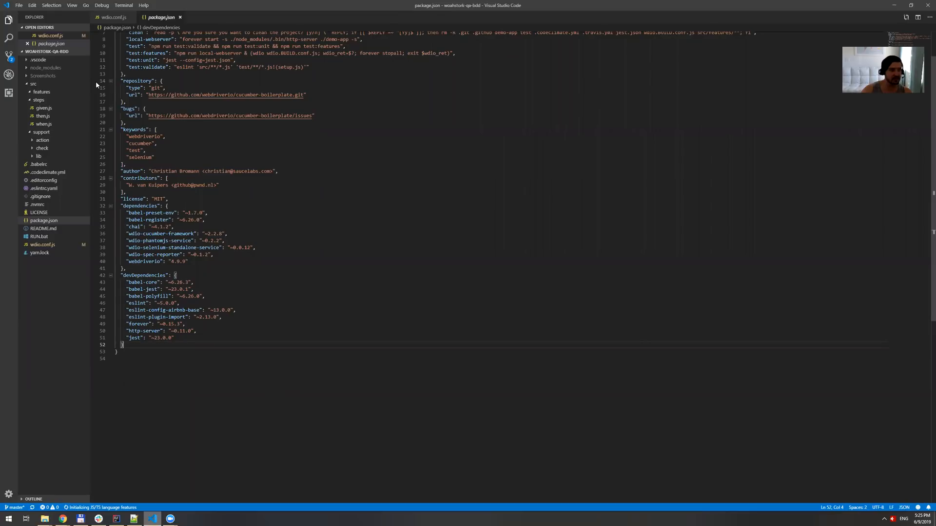
left_click(40, 92)
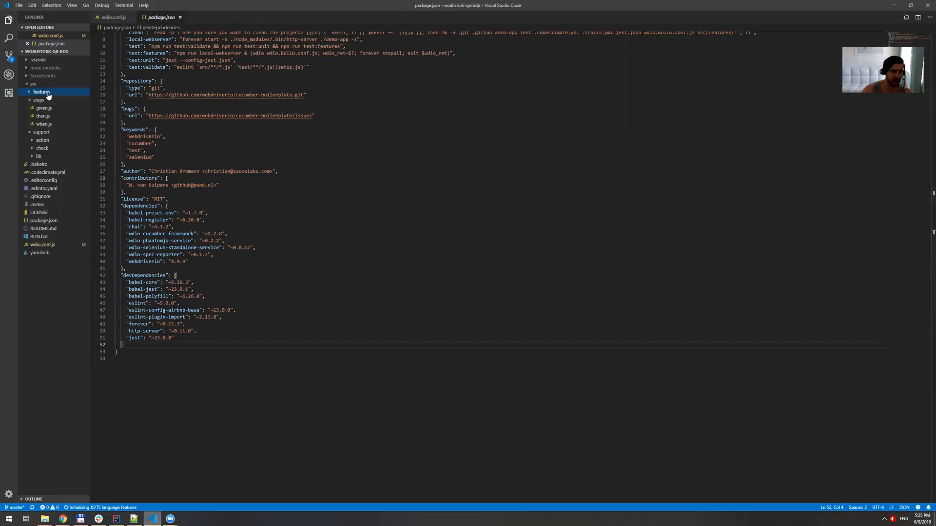
right_click(41, 92)
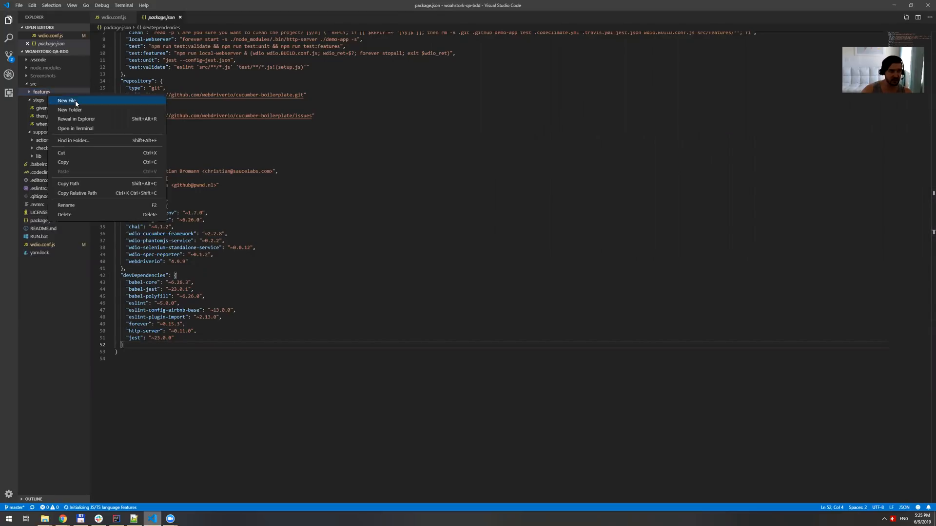
left_click(66, 100)
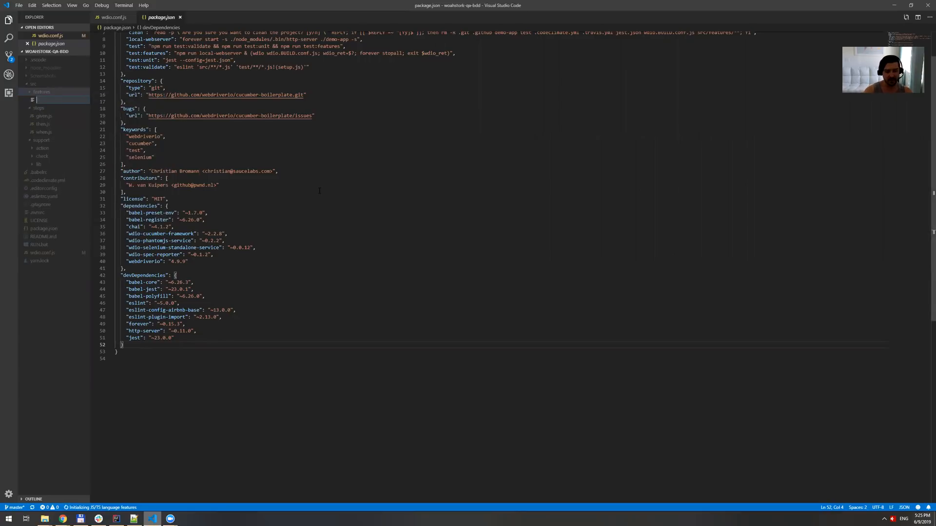
type("GoggleSearch.feature")
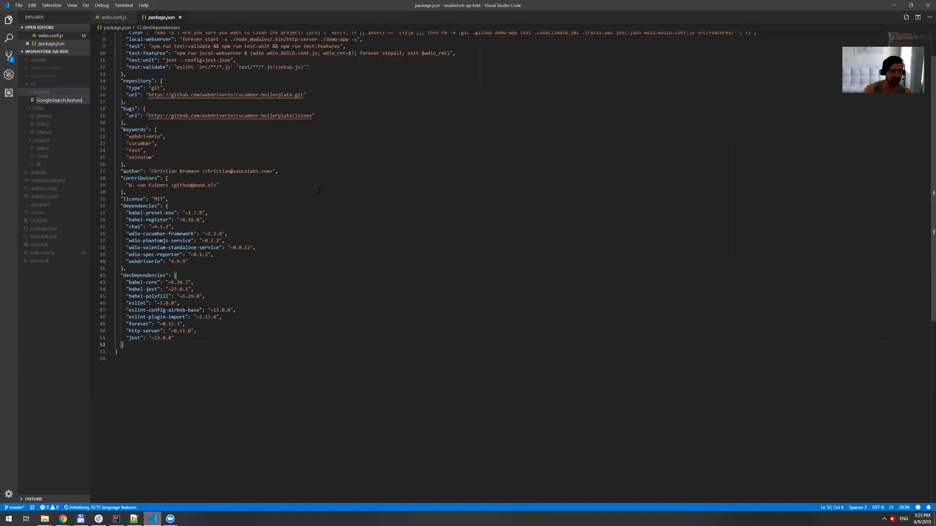
Insert the Feature snippet in GoogleSearch.feature and name the feature GoogleSearch
double_click(60, 99)
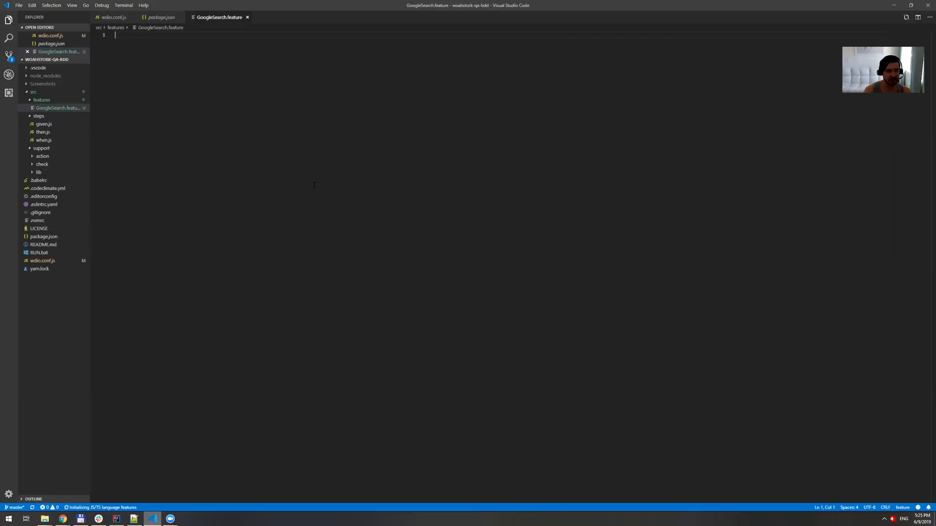
type("Feature: Feature name")
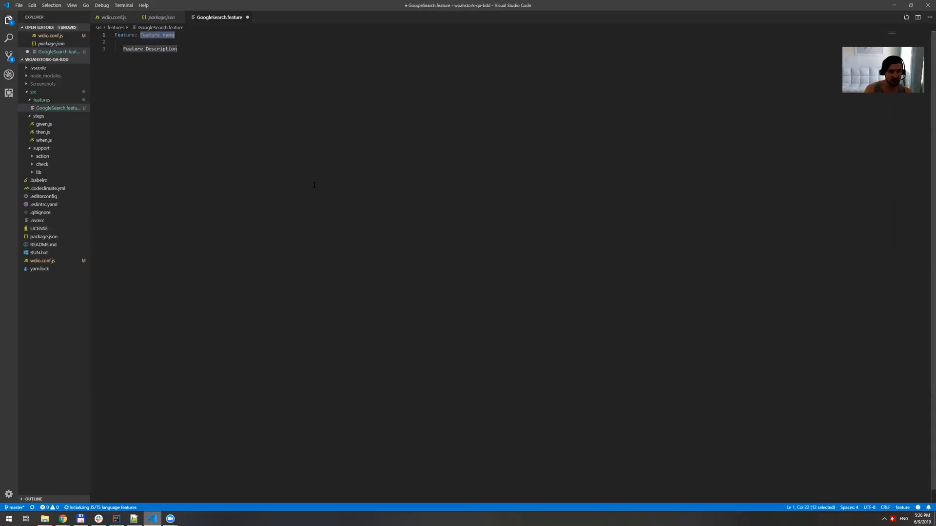
key("Delete")
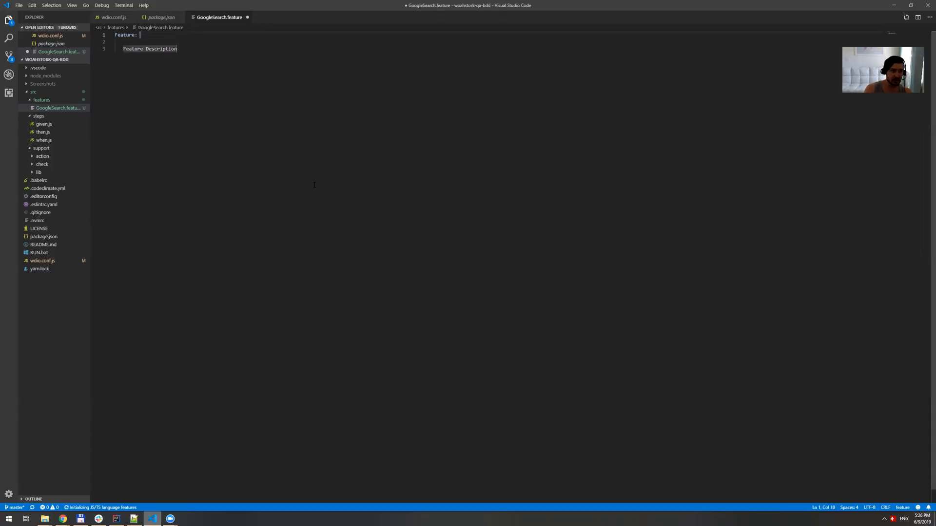
type("Google")
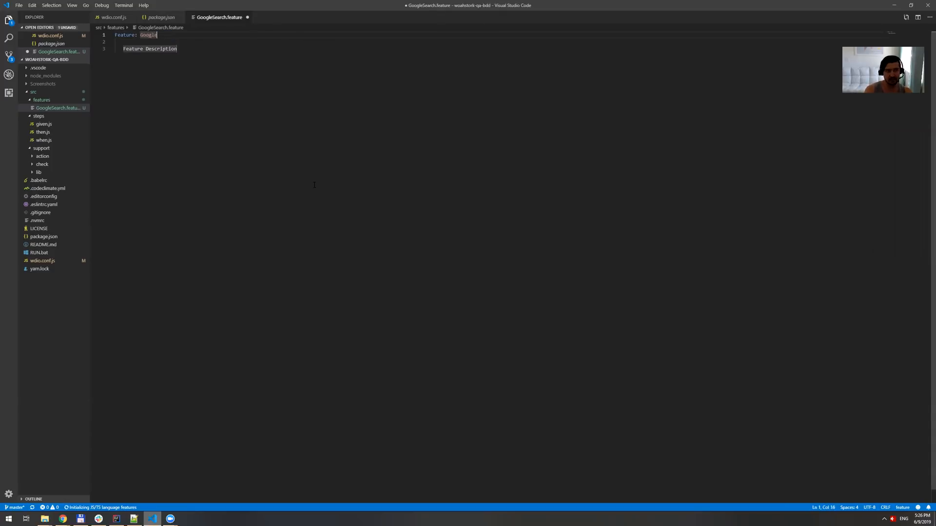
type("Search")
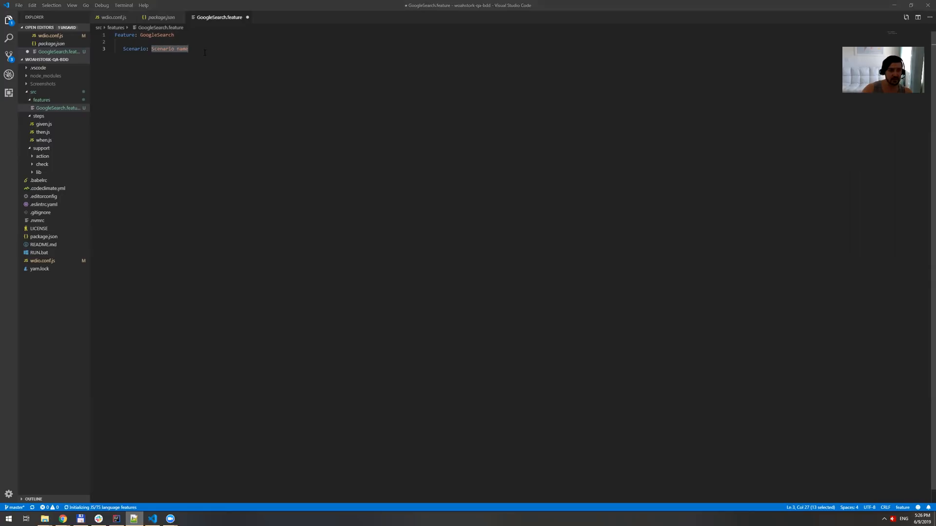
Name the scenario 'Results are displayed 10 times for a valid search' and start a new line
type("Scenario")
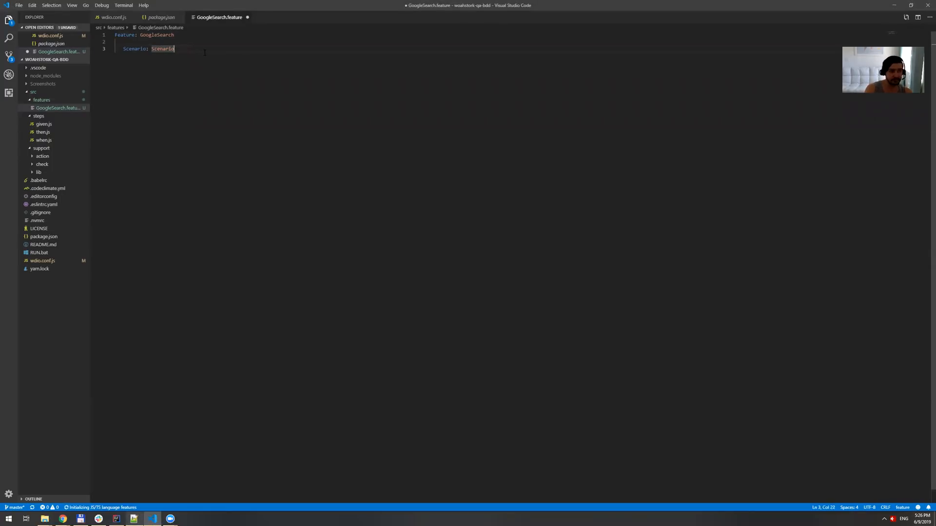
key("Delete")
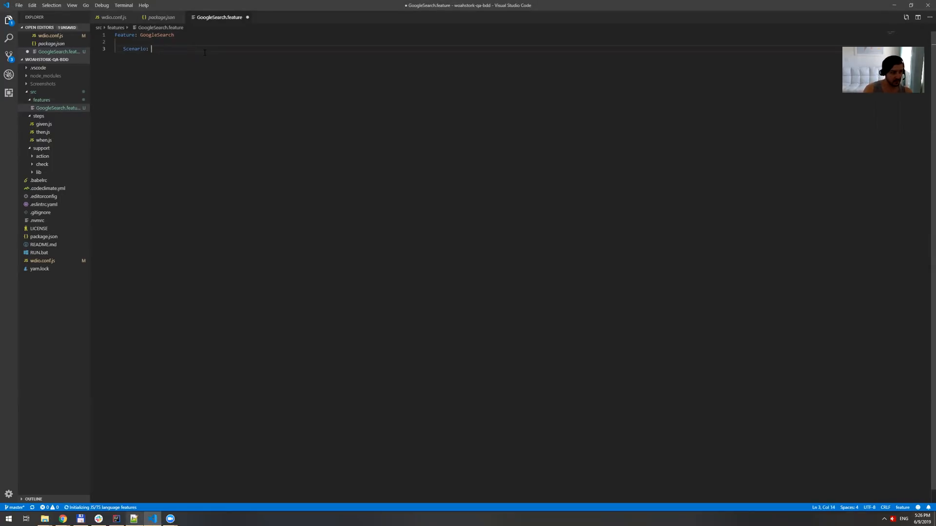
type("Reslusts")
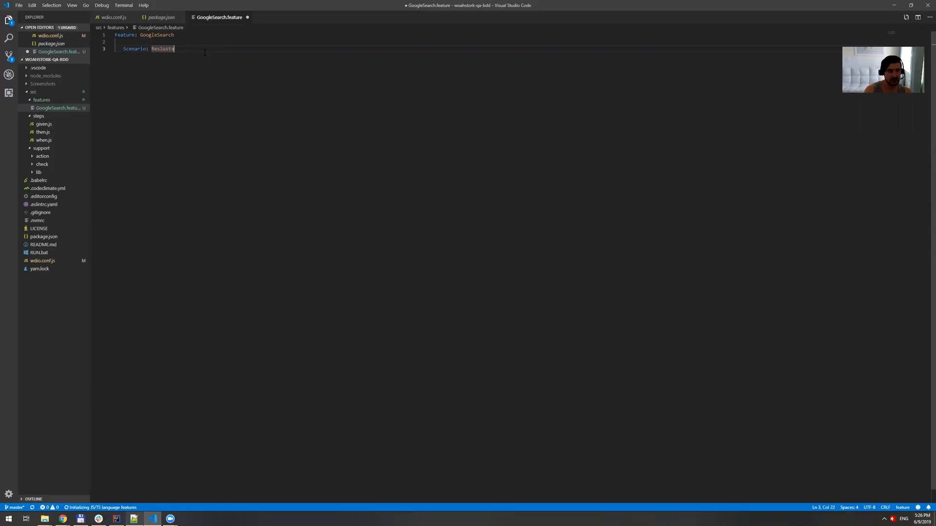
key("BackSpace")
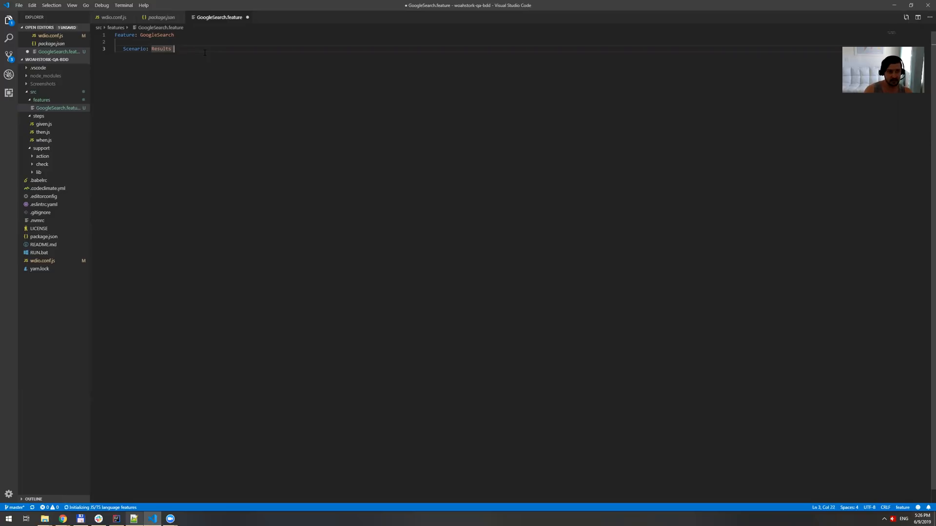
type("are displayed")
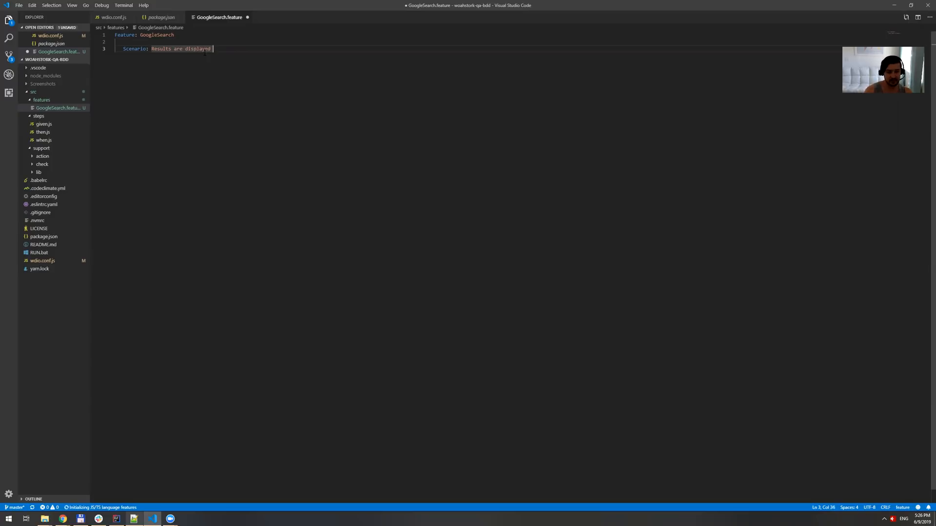
type("10 times for a valid")
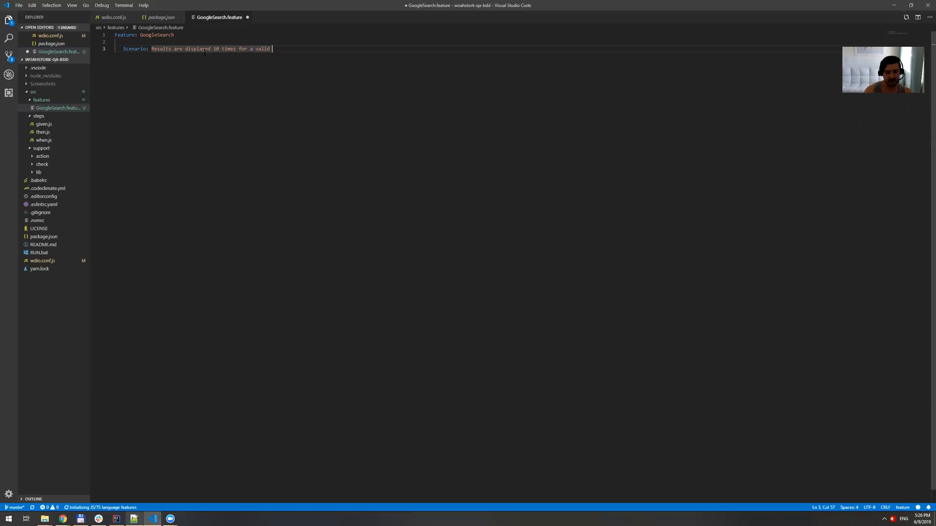
type("search")
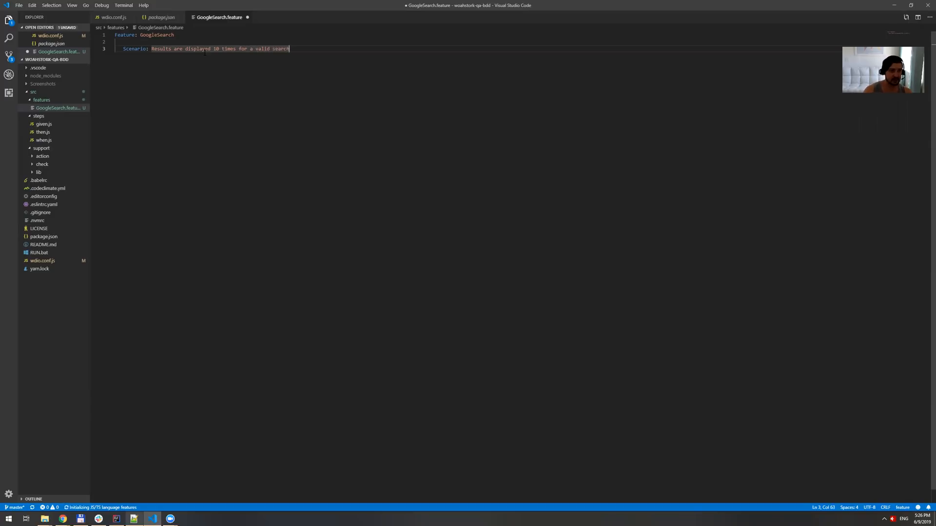
key("Enter")
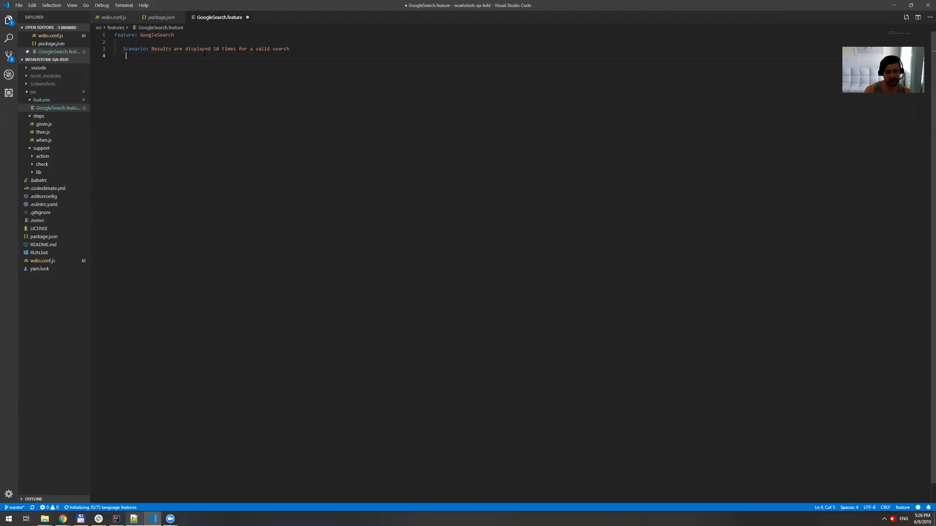
Write the first step 'Given I open the url' using autocomplete suggestions
type("Given")
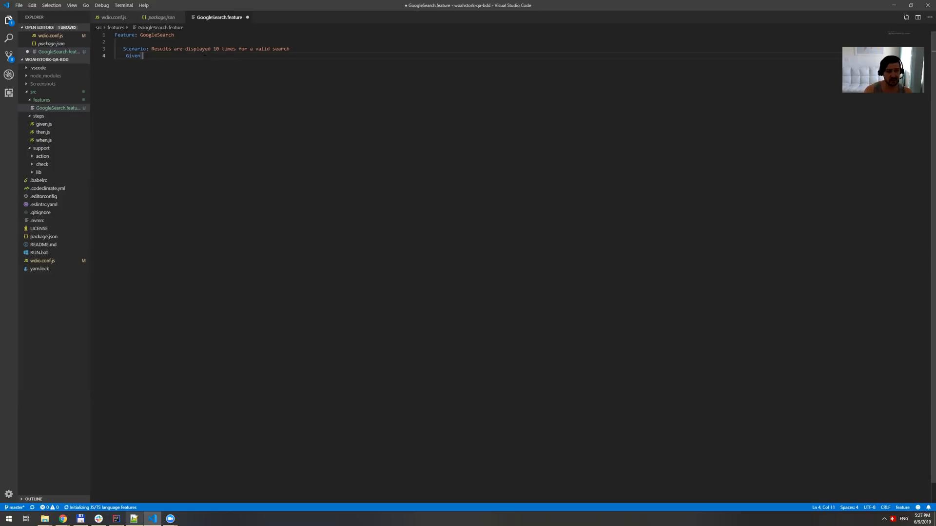
type("I op")
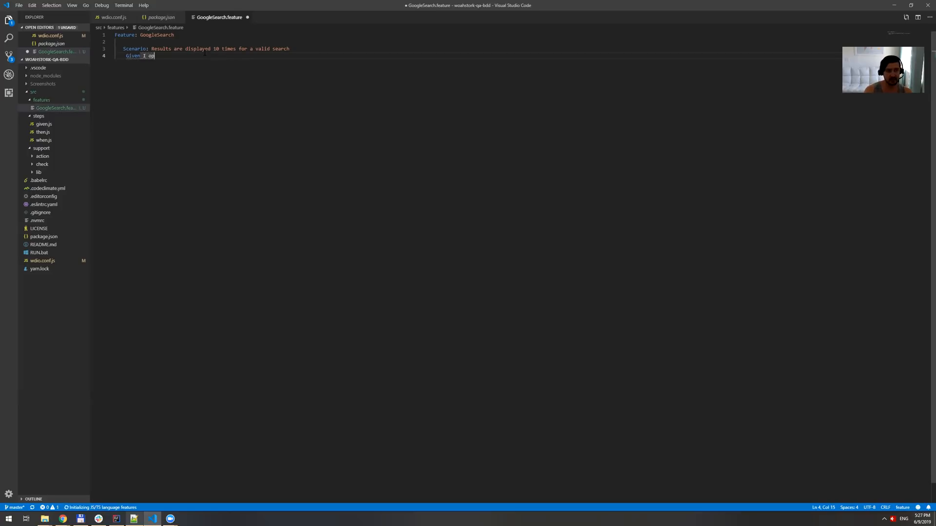
type("en")
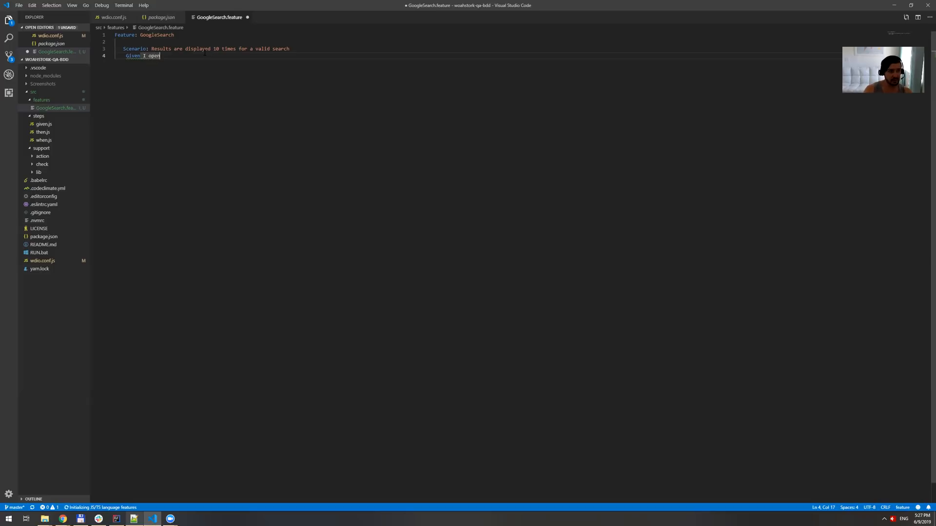
key("BackSpace")
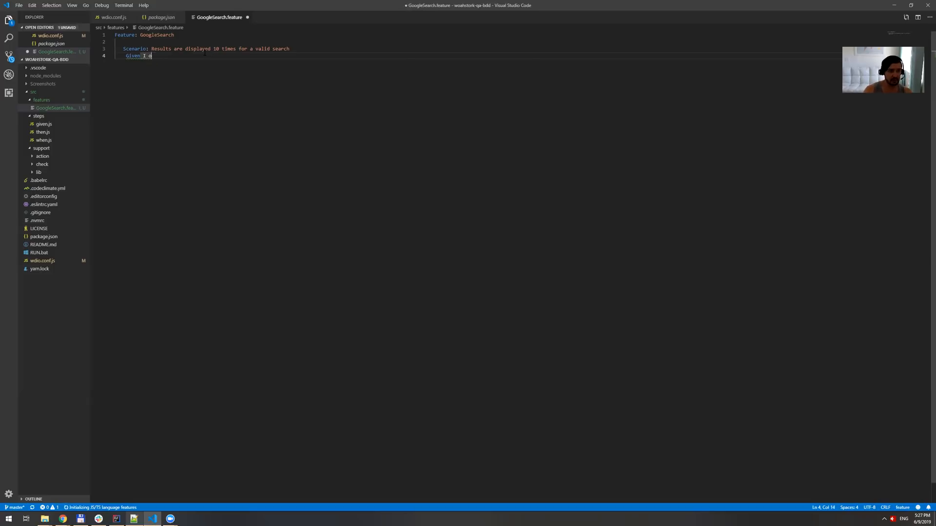
key("BackSpace")
type("open")
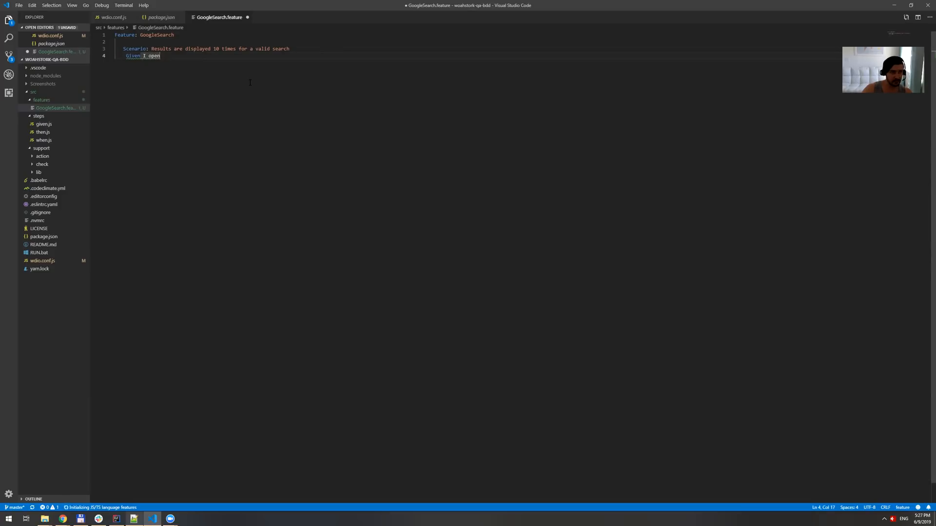
type("the url")
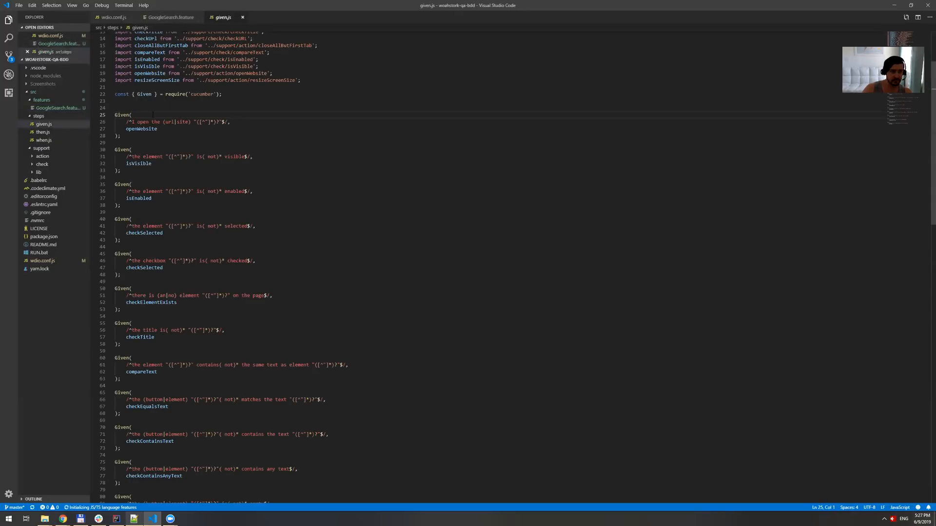
View the Given step definitions to check the 'I open the (url|site)' pattern
left_click(119, 137)
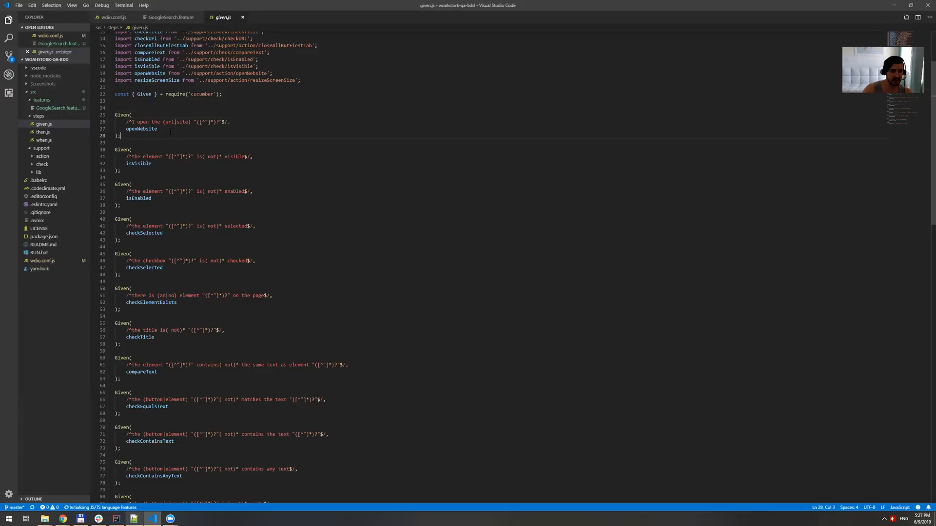
mouse_move(236, 139)
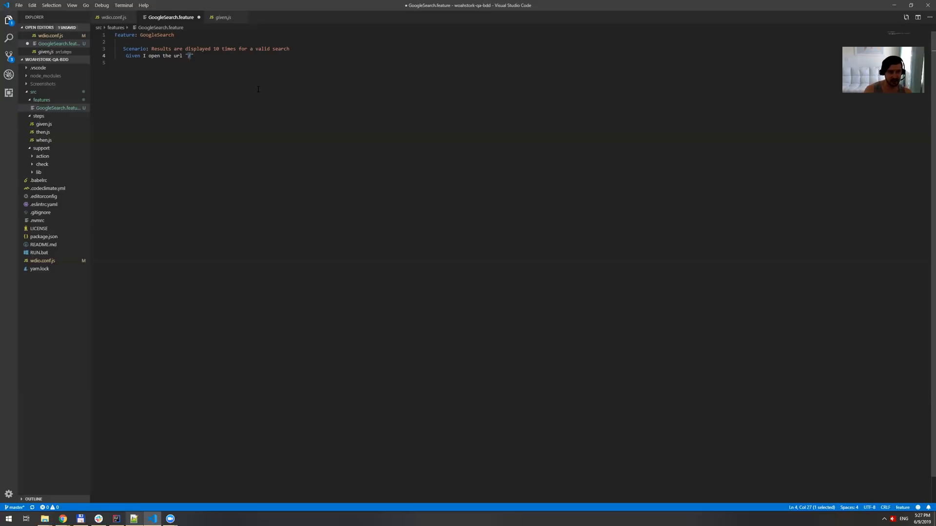
Set the Given step's url to "/" instead of google.com and start the next line
type("http:/")
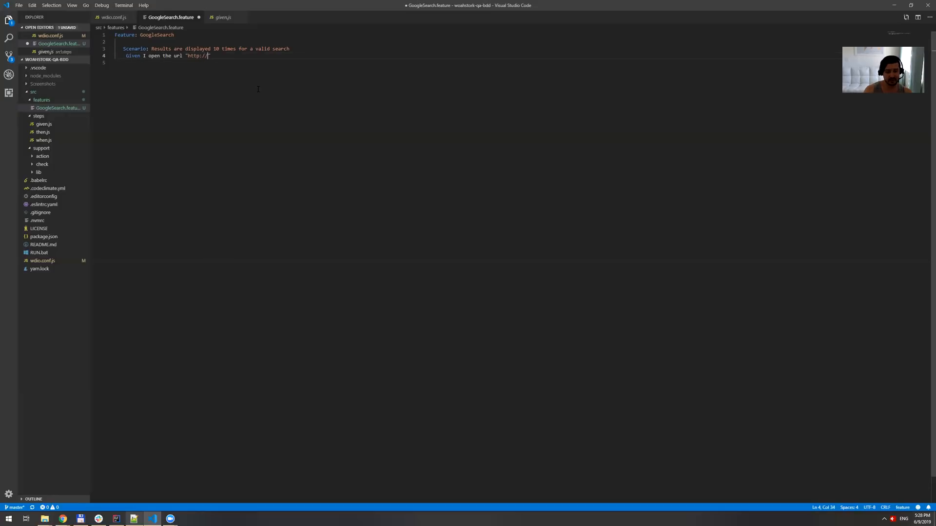
type("google.com")
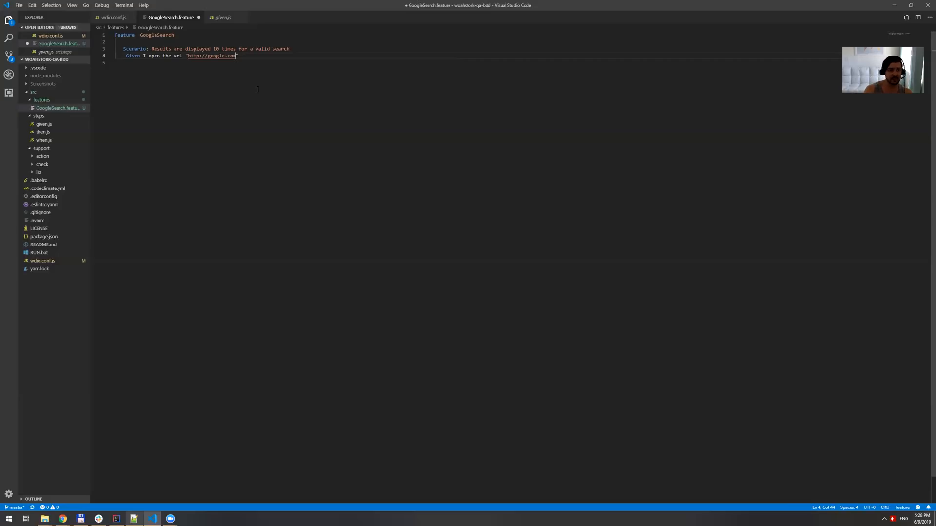
key("BackSpace")
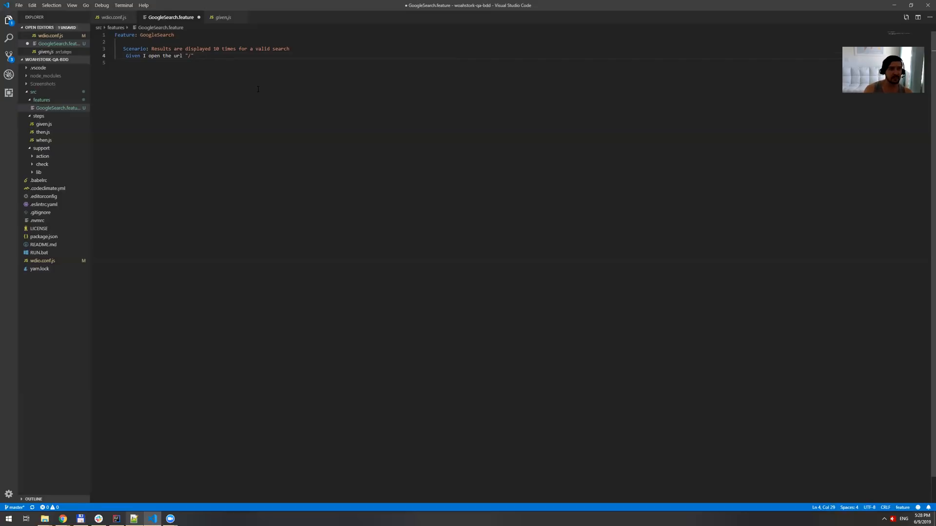
key("enter")
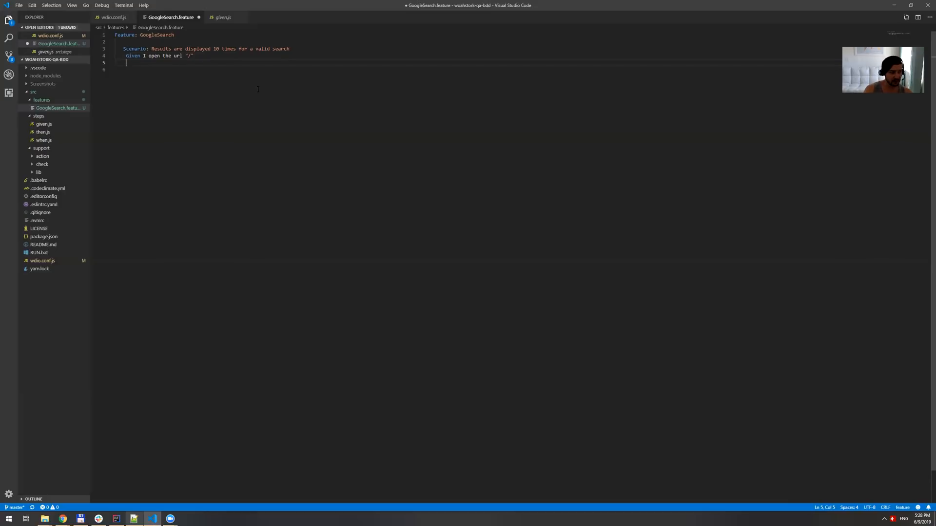
Add a 'When I set "" to the inputfield ""' step from autocomplete, then return to the browser results
type("When")
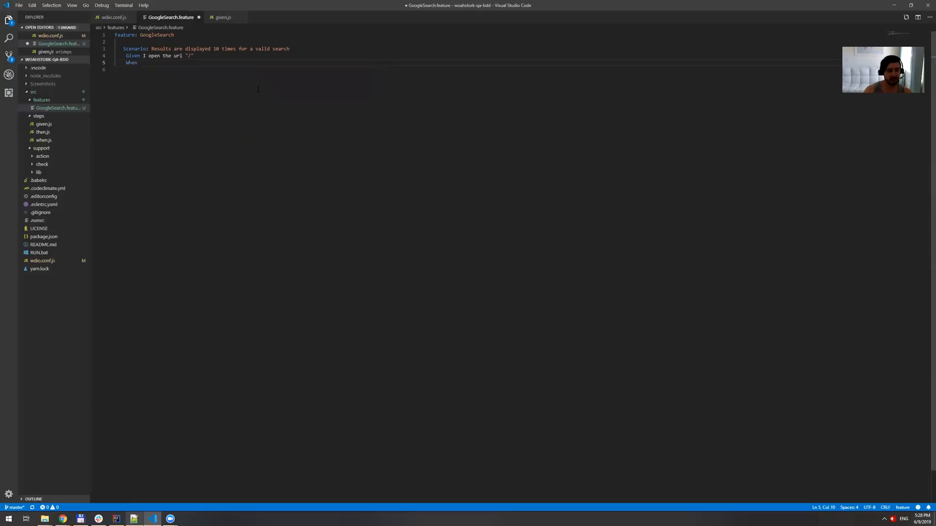
type("I")
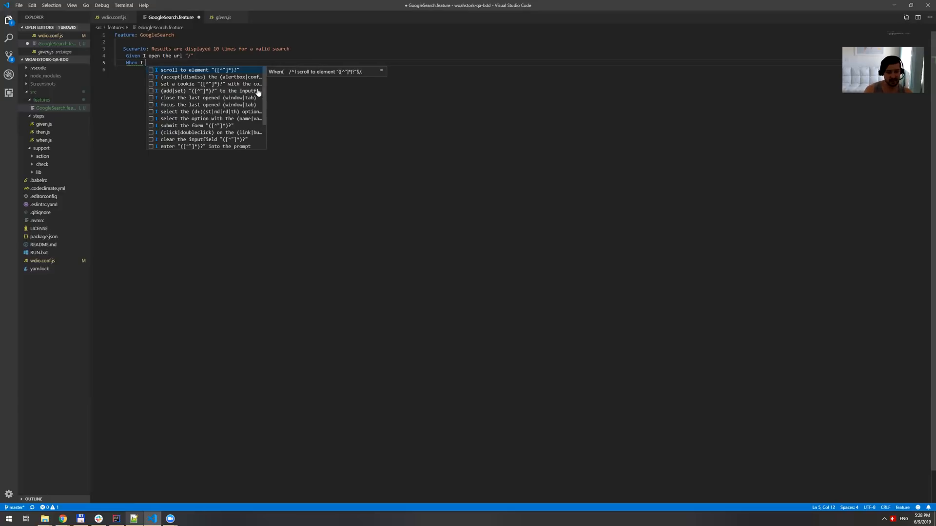
type("set")
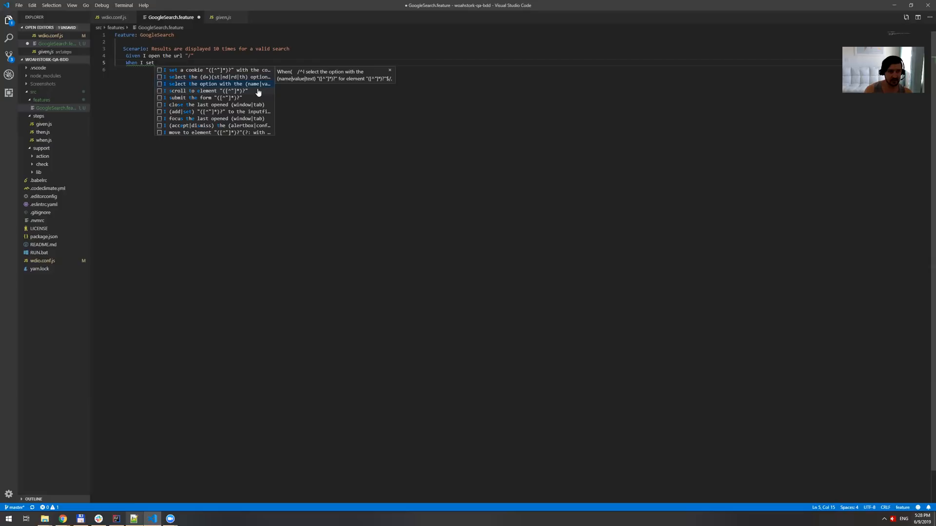
type("\"")
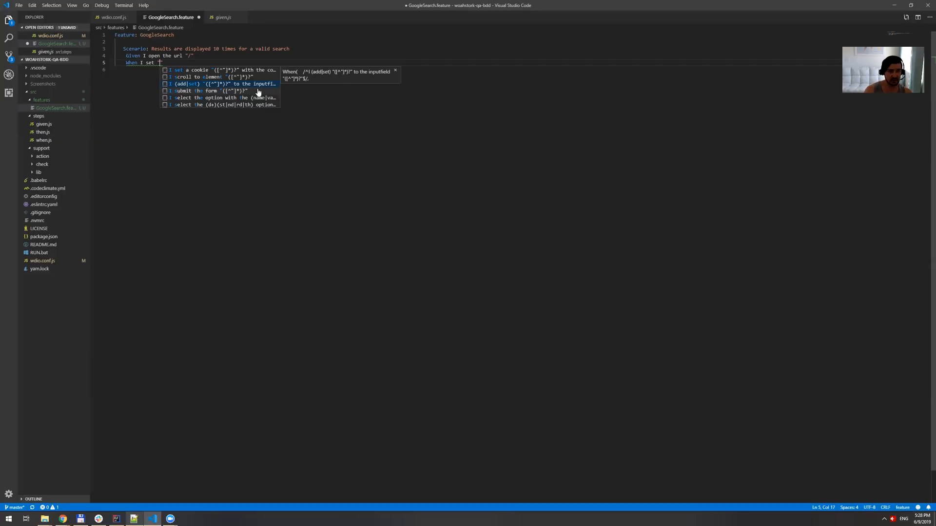
left_click(221, 84)
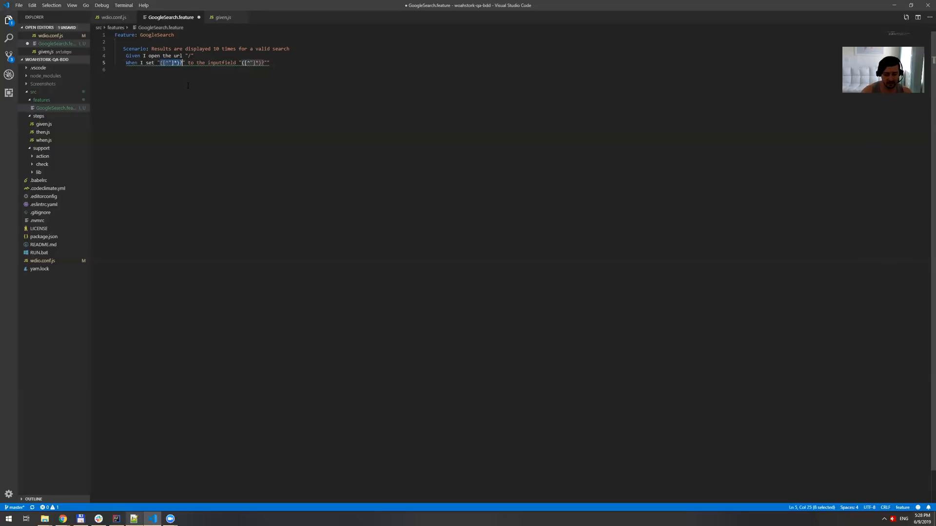
key("alt+tab")
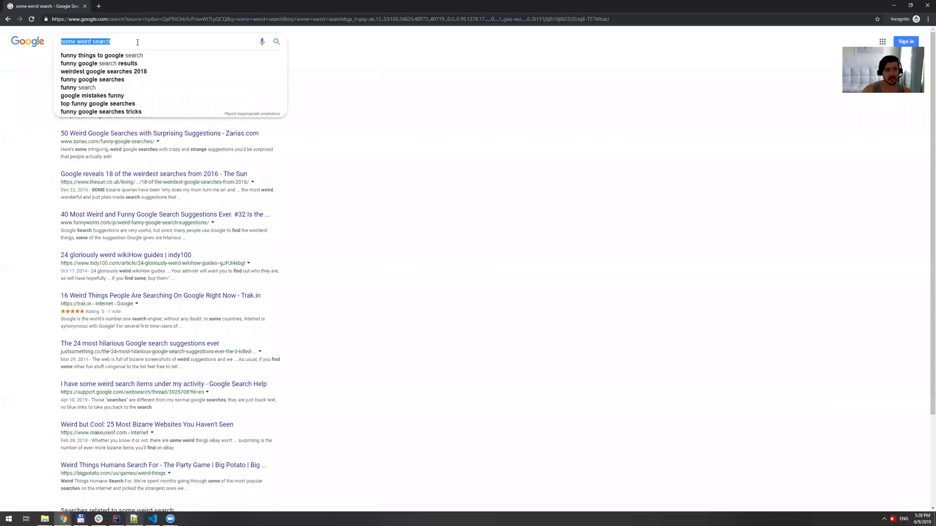
Fill 'some weird search' into the When step's value and bring up Google's homepage
left_click(152, 518)
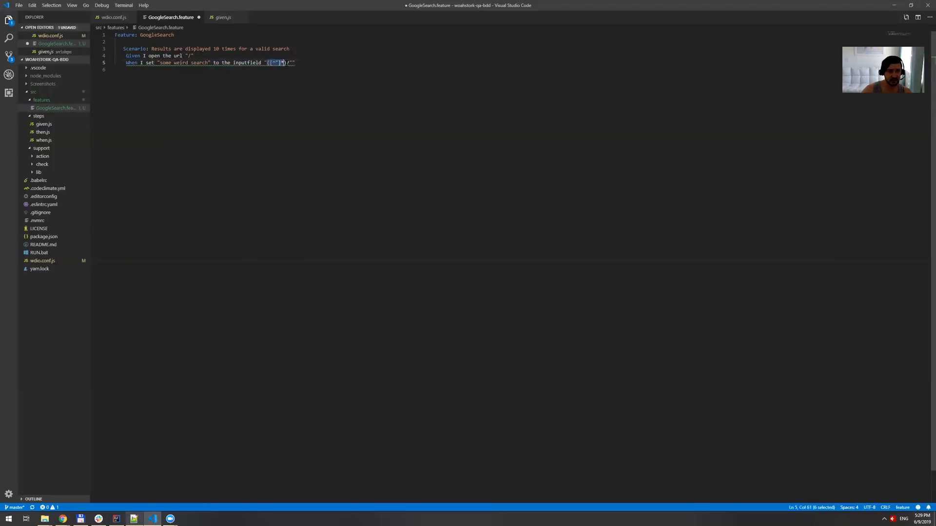
key("Delete")
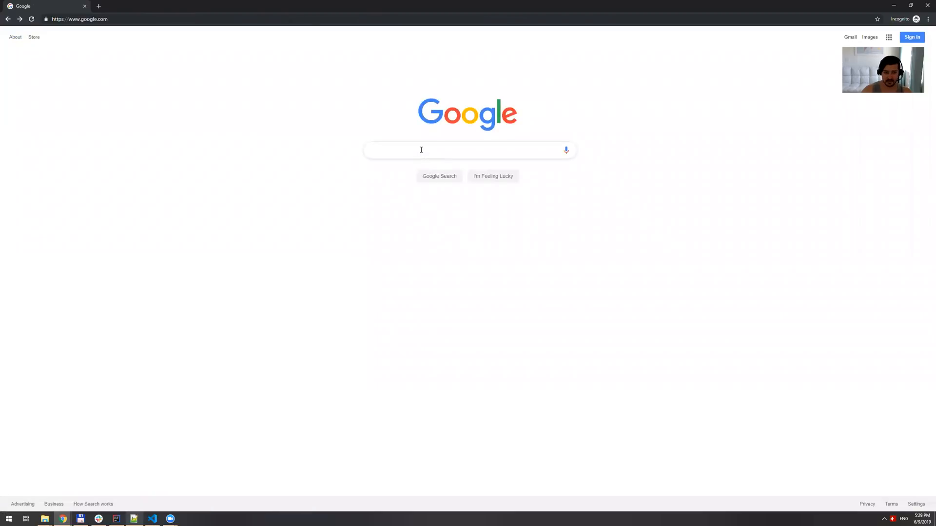
Inspect the Google search box in developer tools and confirm [name='q'] matches the input element
right_click(421, 150)
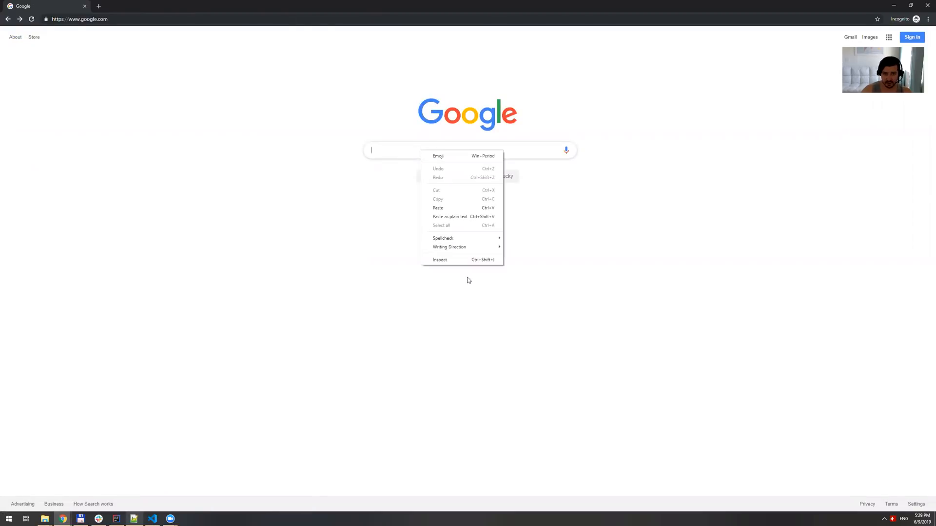
left_click(459, 262)
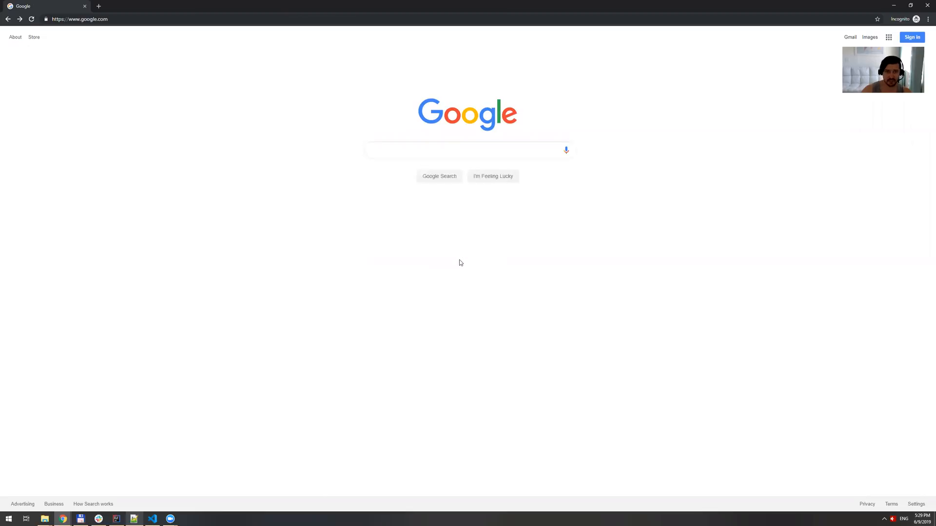
key("f12")
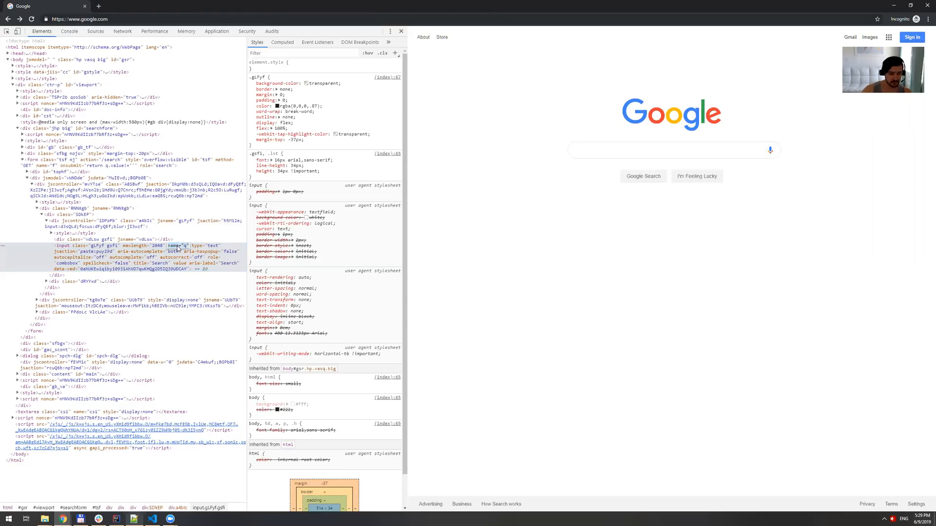
left_click(138, 250)
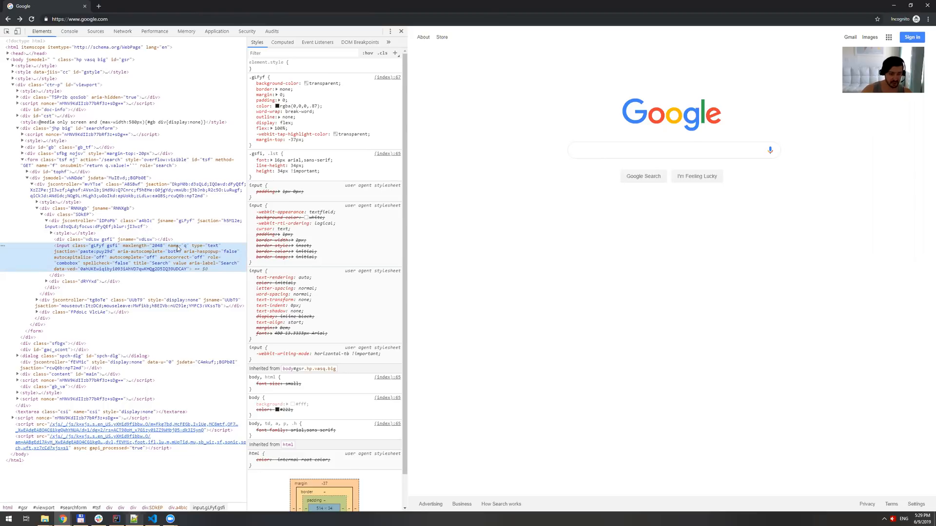
key("ctrl+f")
type("[name=")
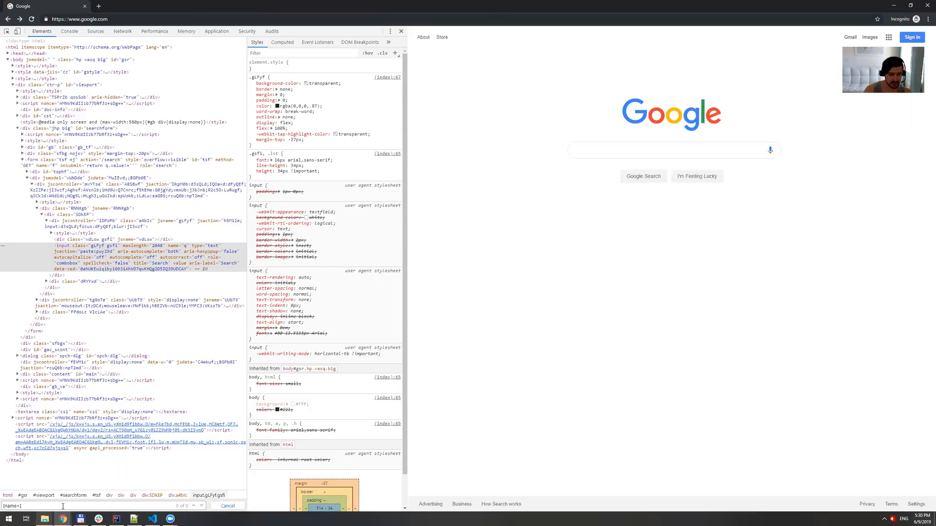
type("q'")
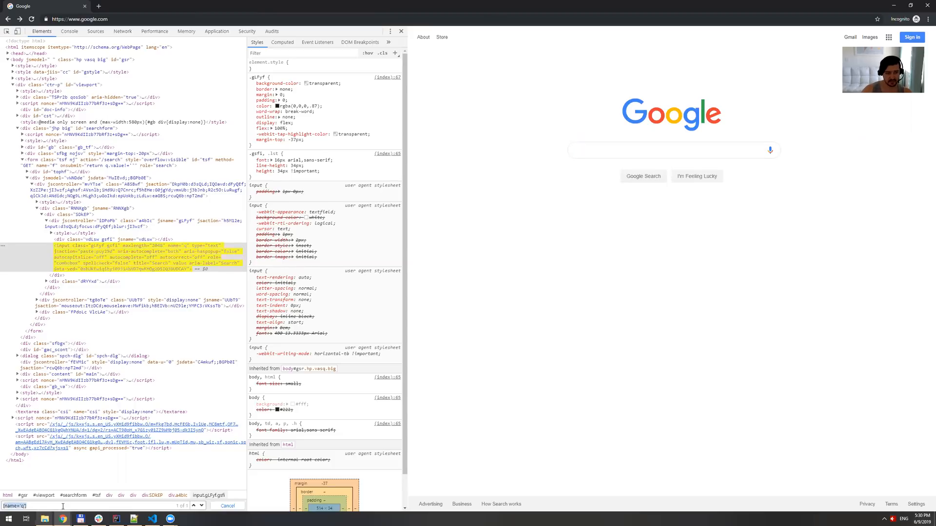
left_click(152, 518)
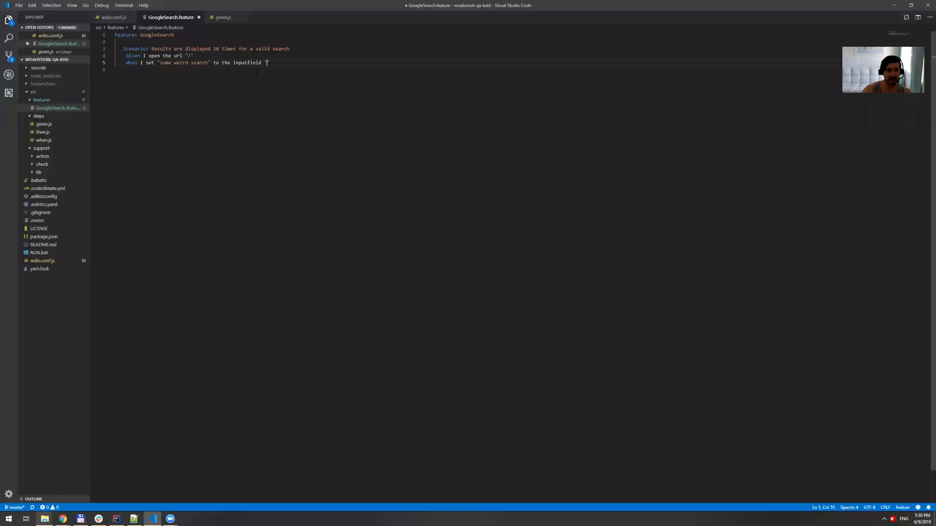
Set the When step's inputfield selector to [name='q'] and begin an And step
type("[name='q']\"")
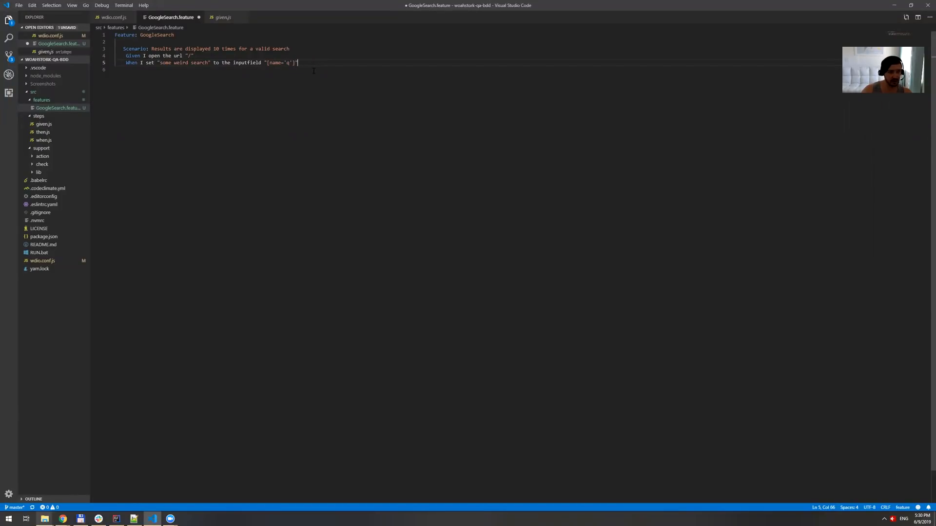
type("And")
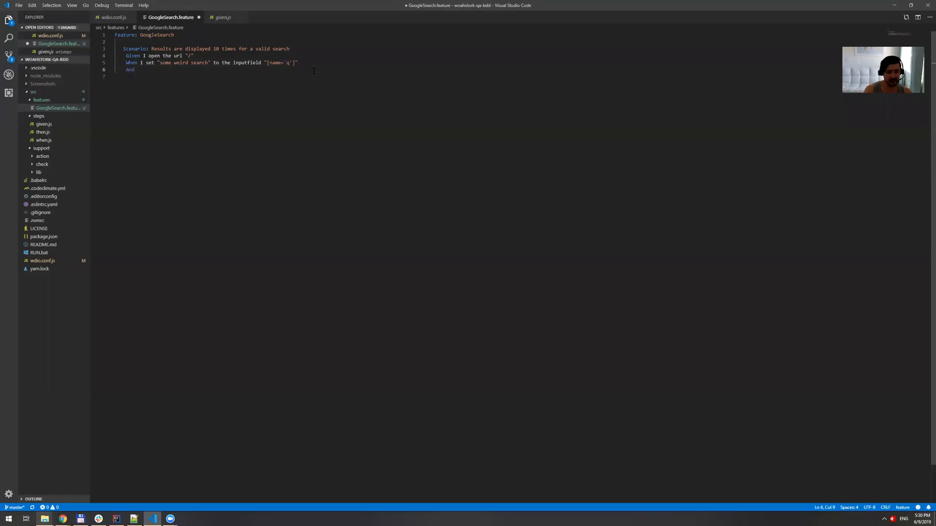
Write the And step as I press "Enter" using the press-key suggestion
type("I pre")
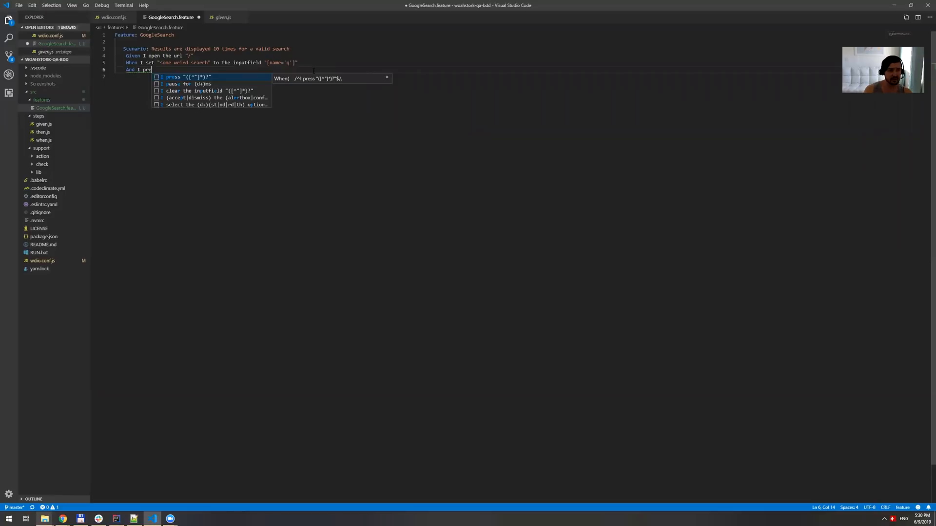
key("Tab")
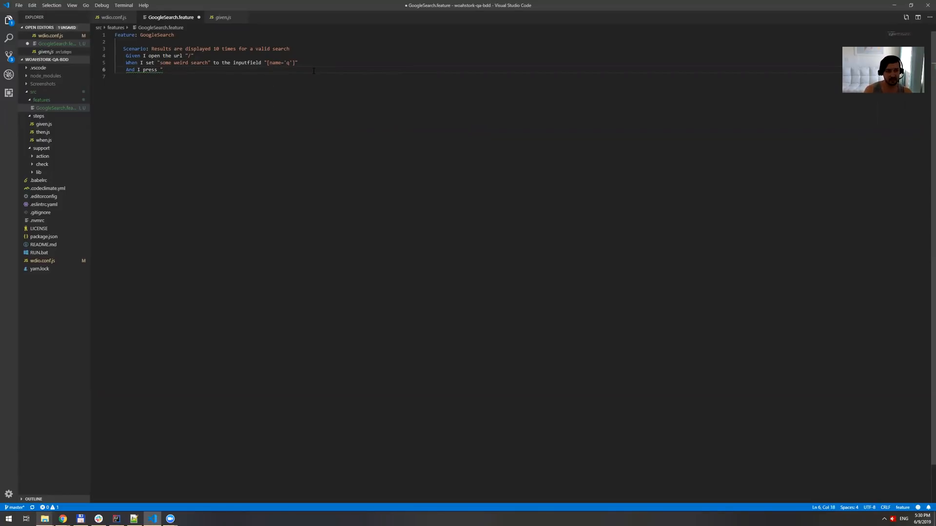
type("Enter")
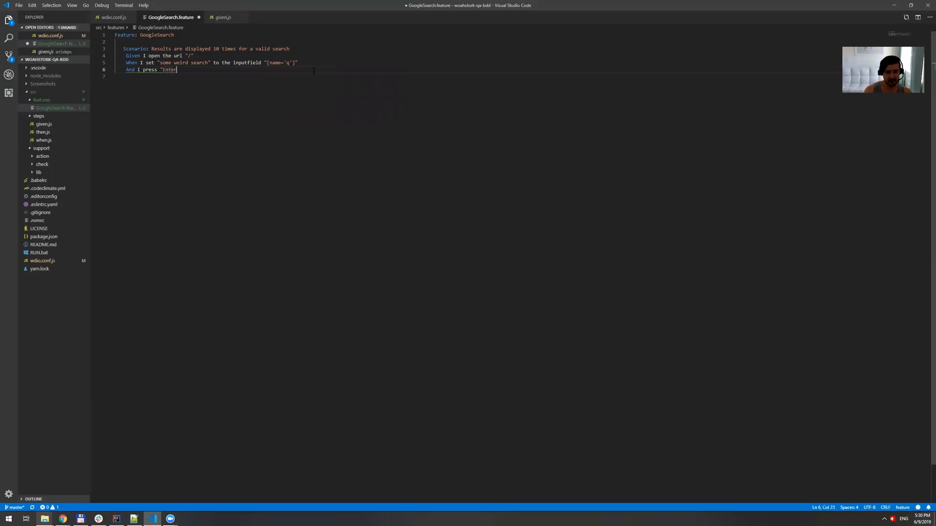
type("\"")
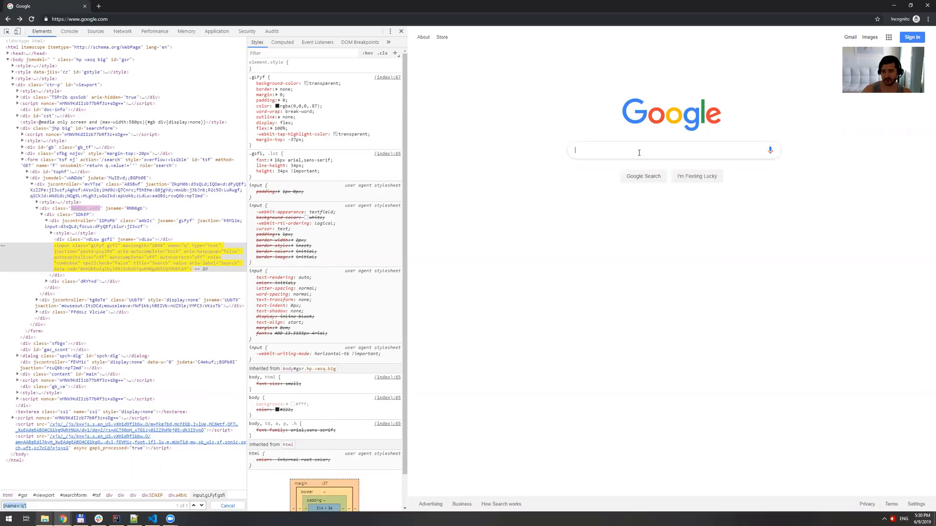
Submit a throwaway Google search in Chrome, check the results page, and return to the feature file
type("asdasd")
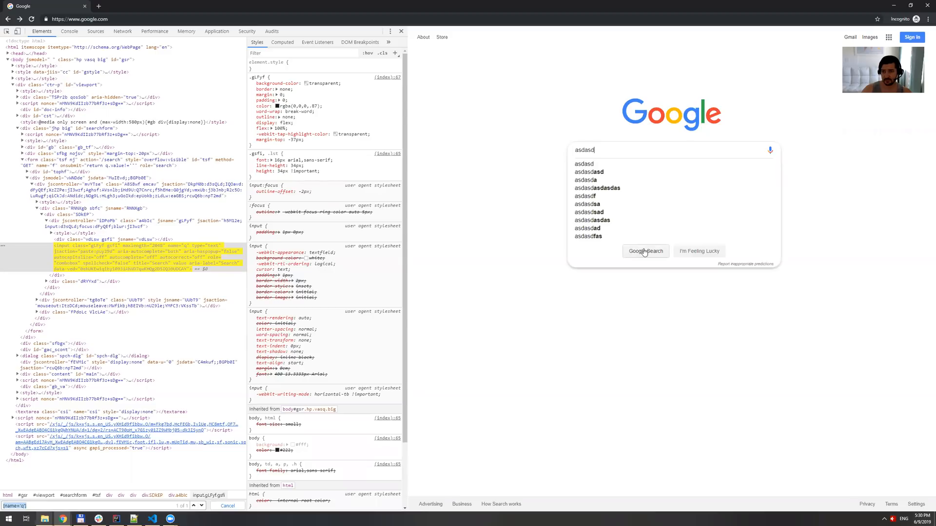
left_click(644, 251)
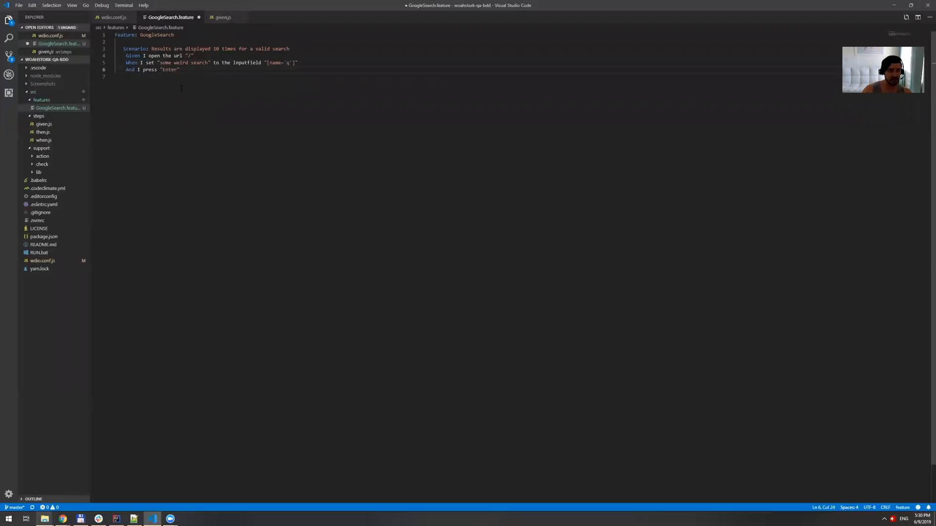
left_click_drag(160, 62, 187, 63)
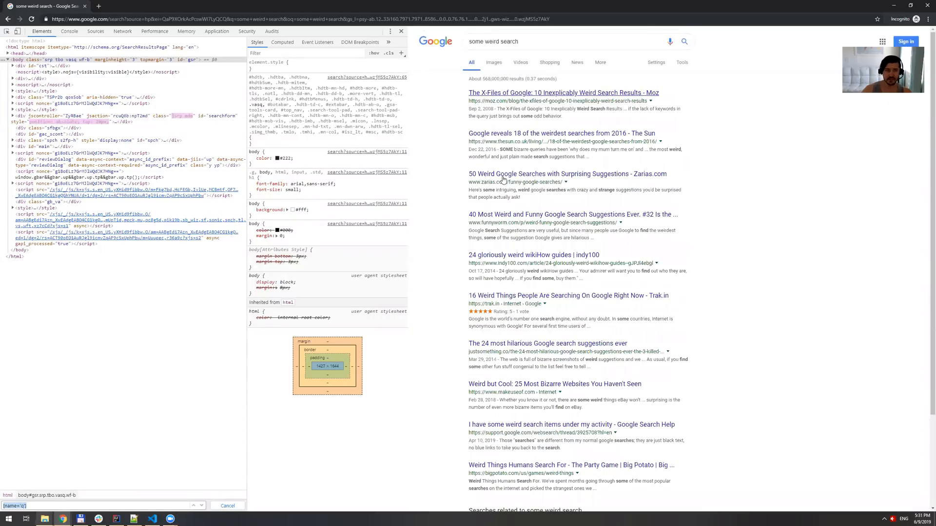
left_click(152, 517)
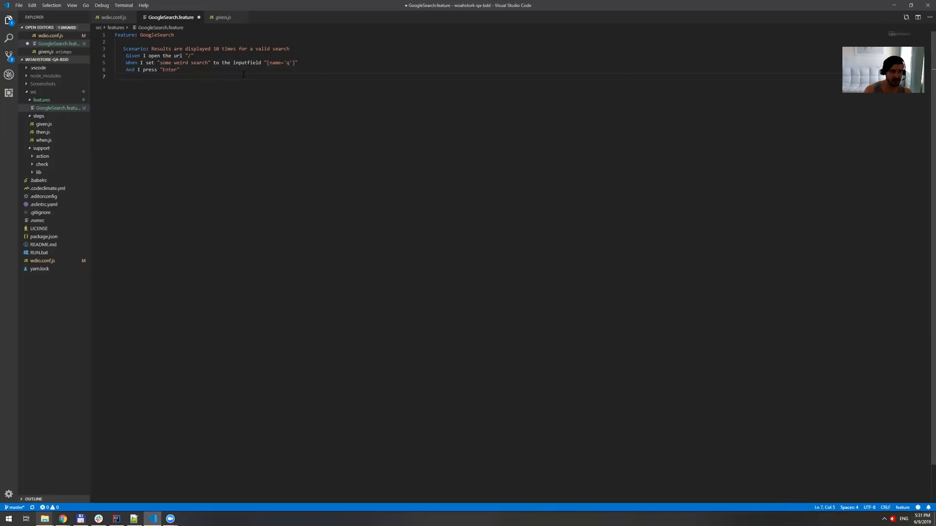
Start a Then step with the 'expect that element … appear exactly … times' suggestion, placeholders unfilled
type("Then")
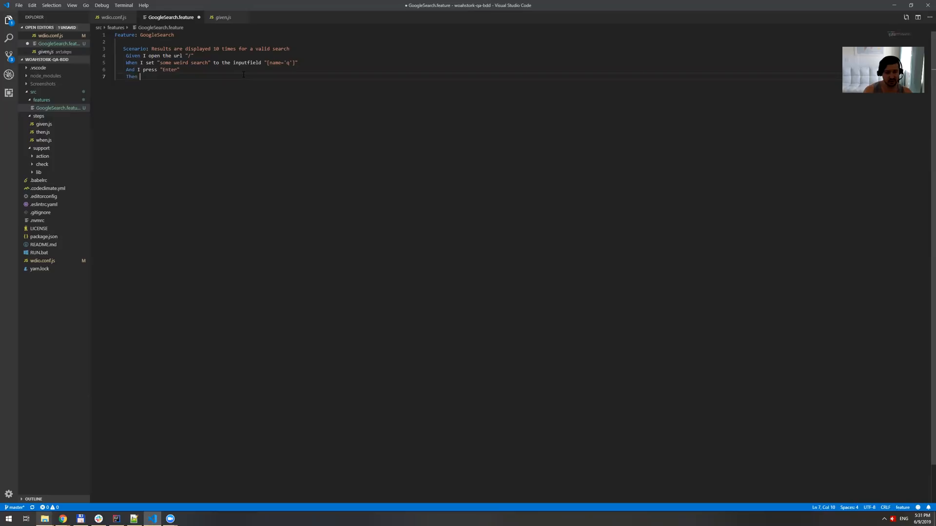
type("I expect")
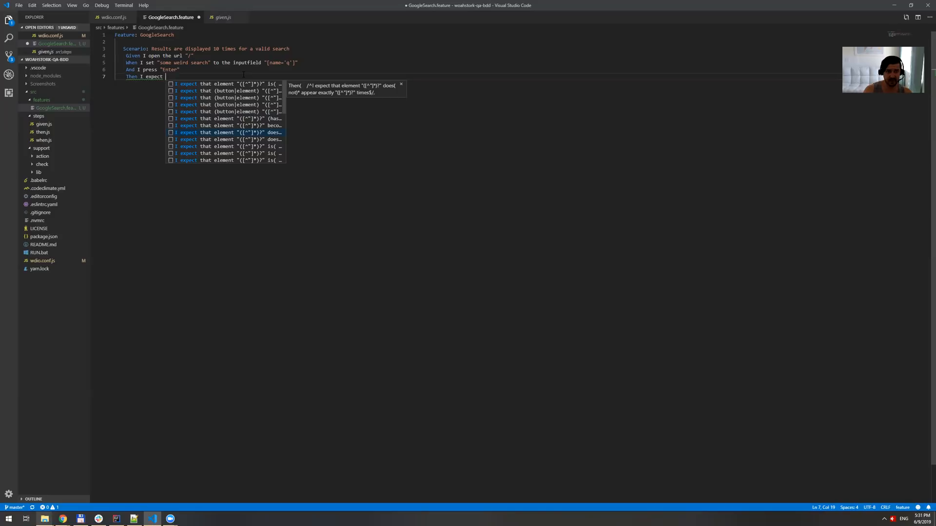
key("Tab")
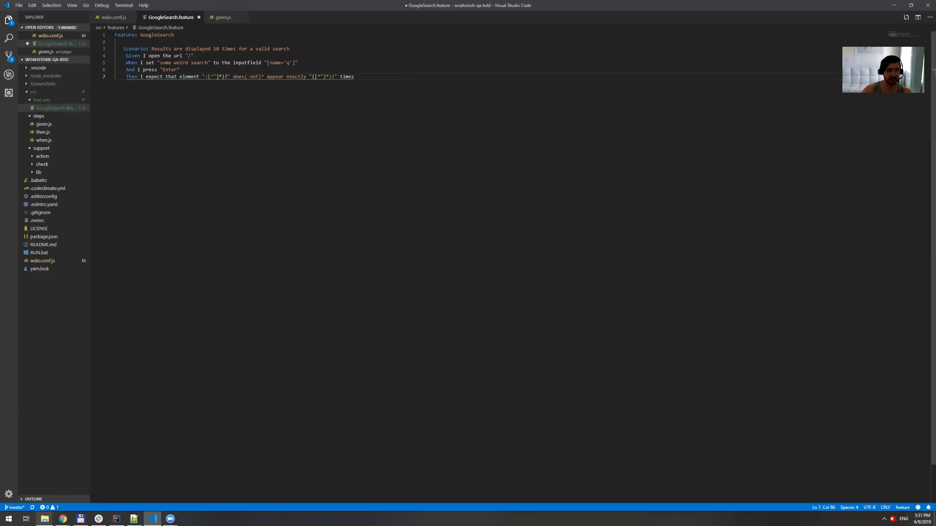
Search the results-page markup in DevTools Elements for h3, showing 11 of 11 matches
left_click_drag(230, 76, 206, 76)
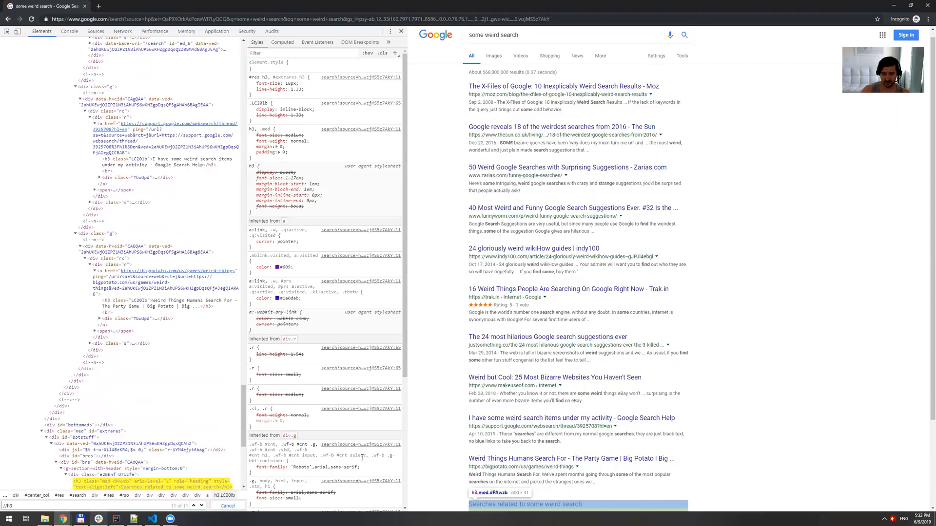
Scroll the results and select the 'Searches related to' heading, the 11th h3 match
scroll("down", 3)
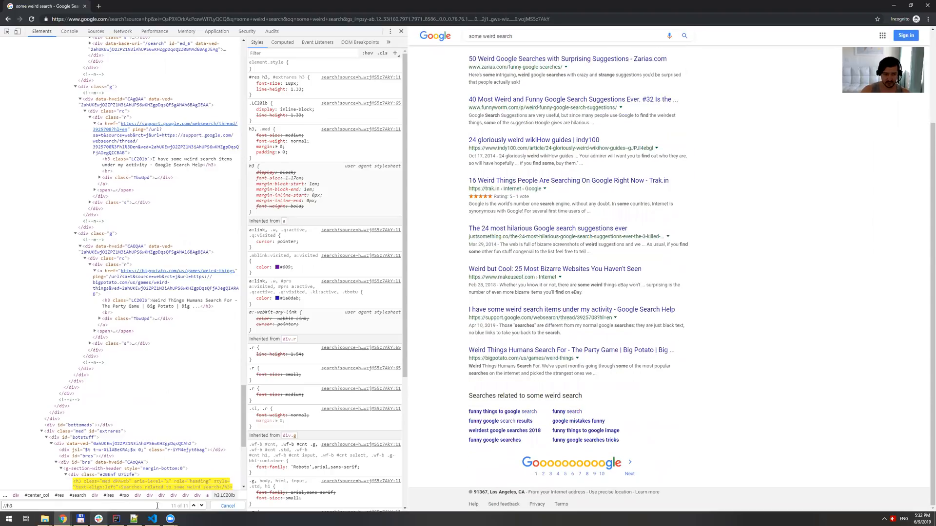
double_click(525, 395)
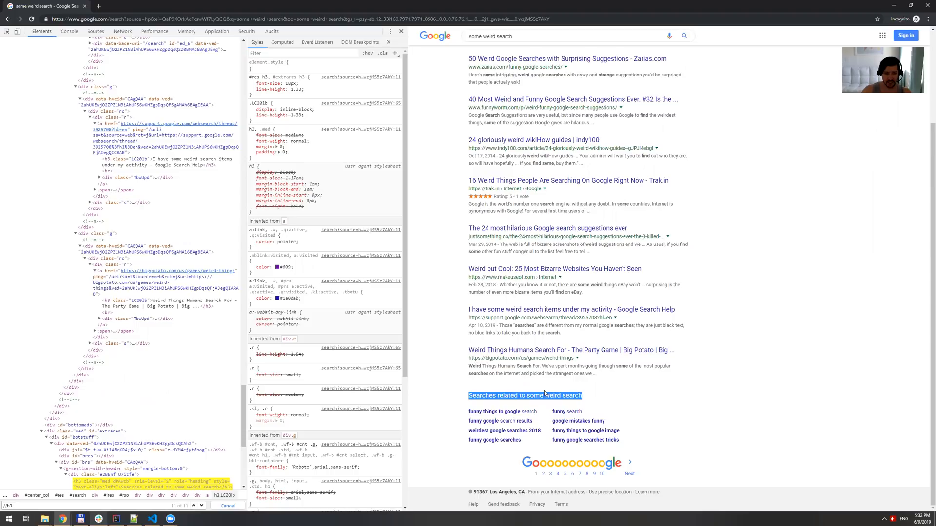
mouse_move(547, 392)
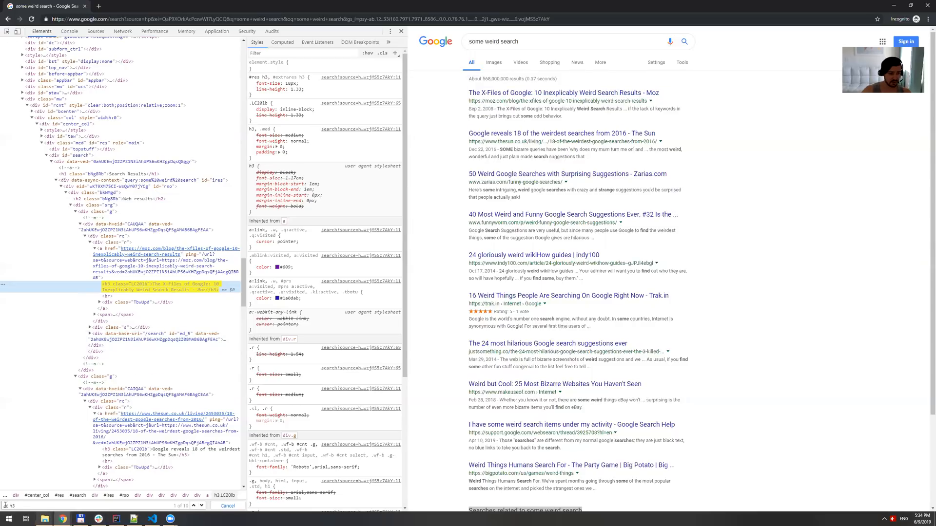
Fill the Then step so element ".rc h3" does appear exactly "10" times, dropping '( not)*'
key("alt+tab")
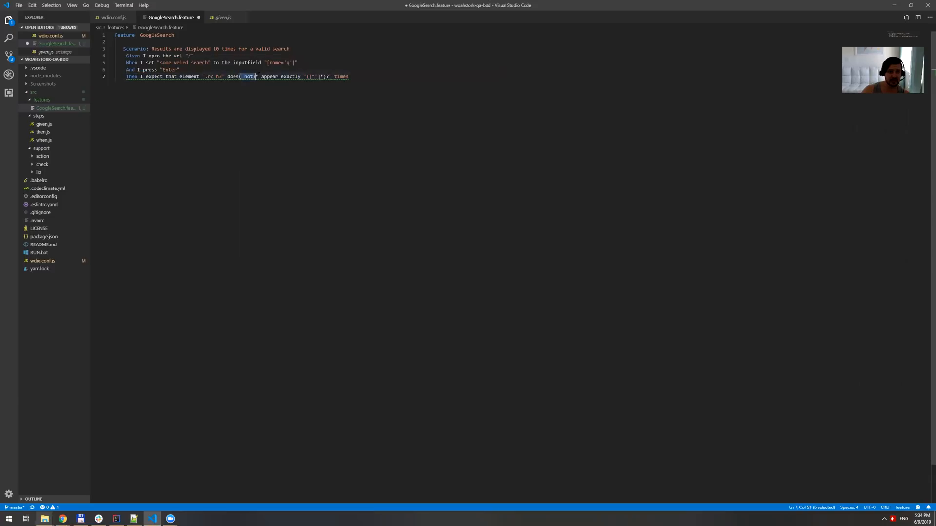
key("Delete")
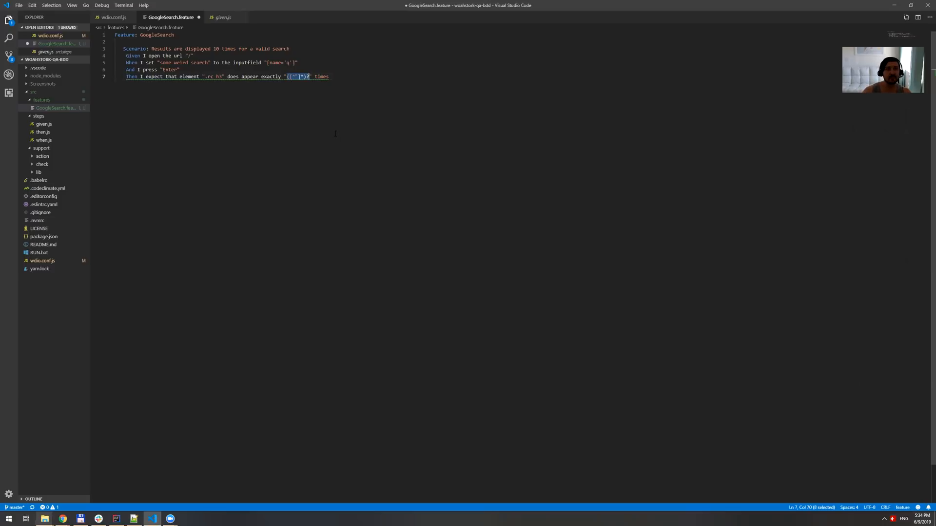
type("10")
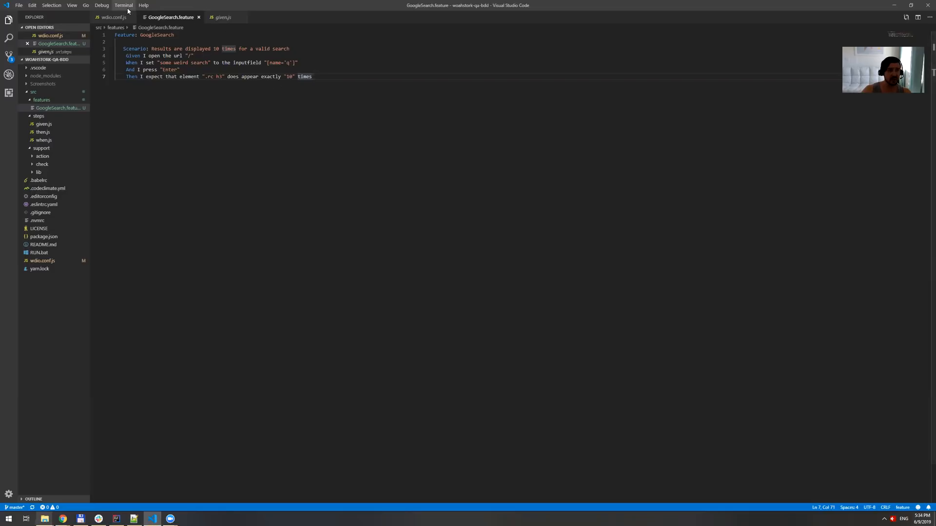
Start 'yarn run wdio' in a new VS Code terminal
left_click(124, 4)
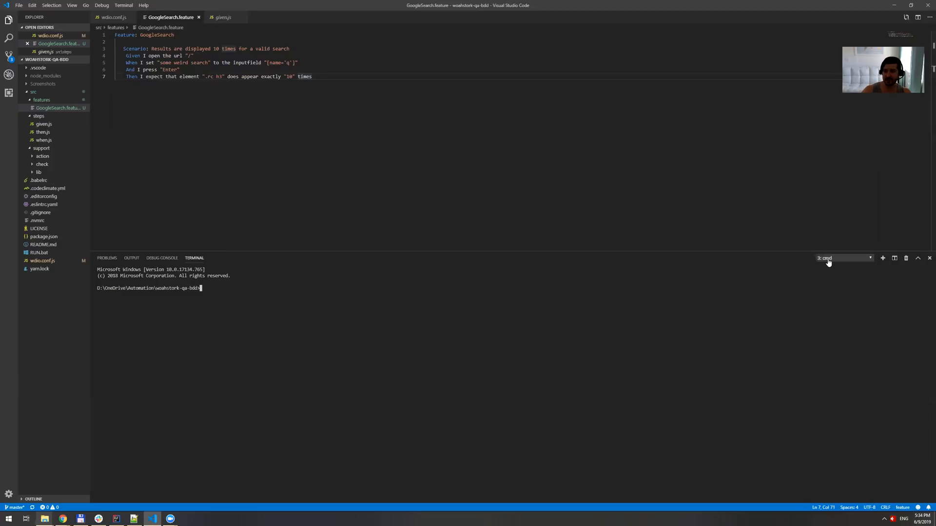
type("run")
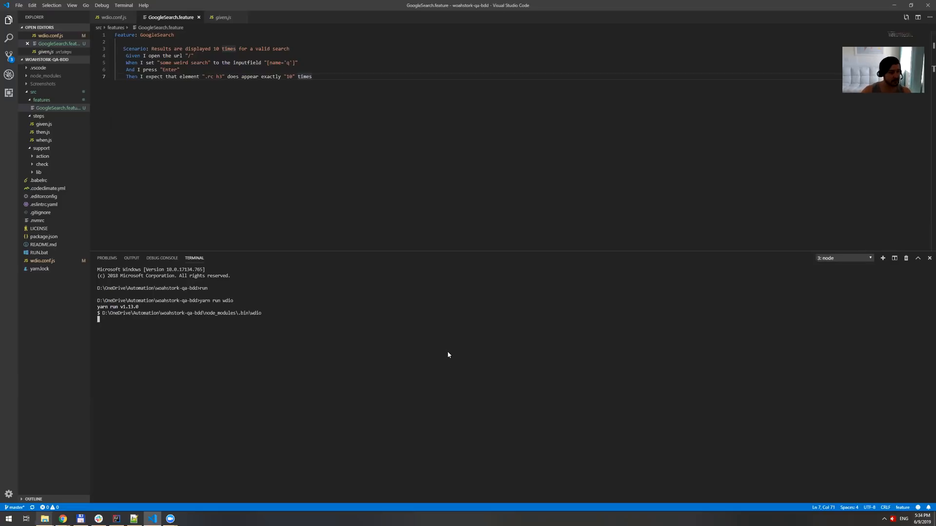
mouse_move(442, 355)
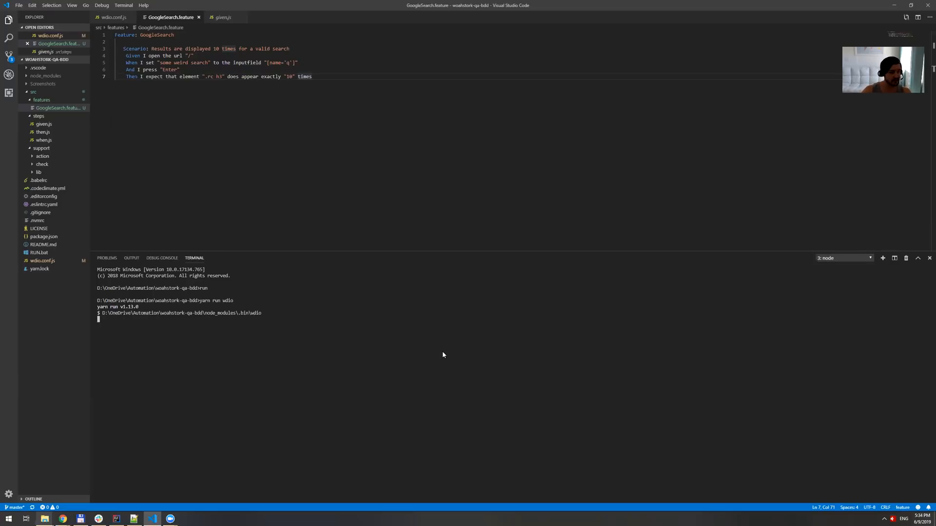
mouse_move(210, 360)
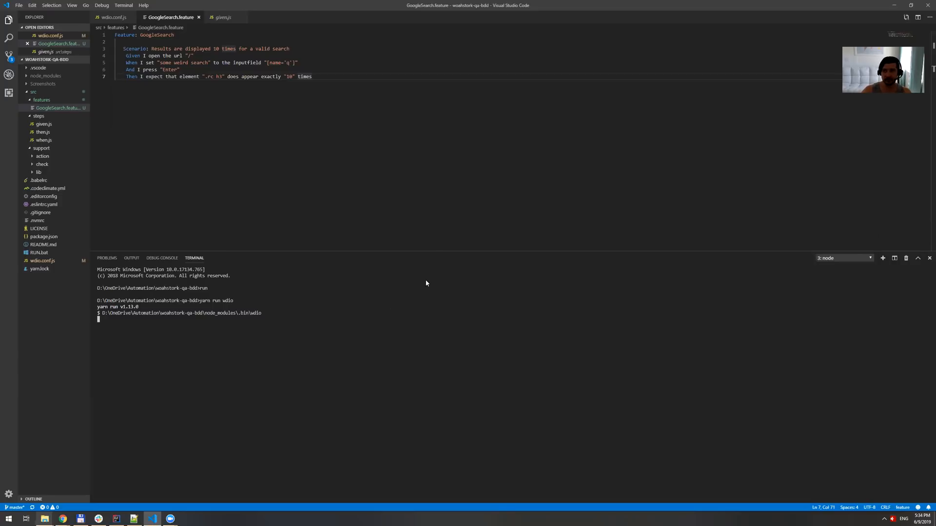
mouse_move(323, 375)
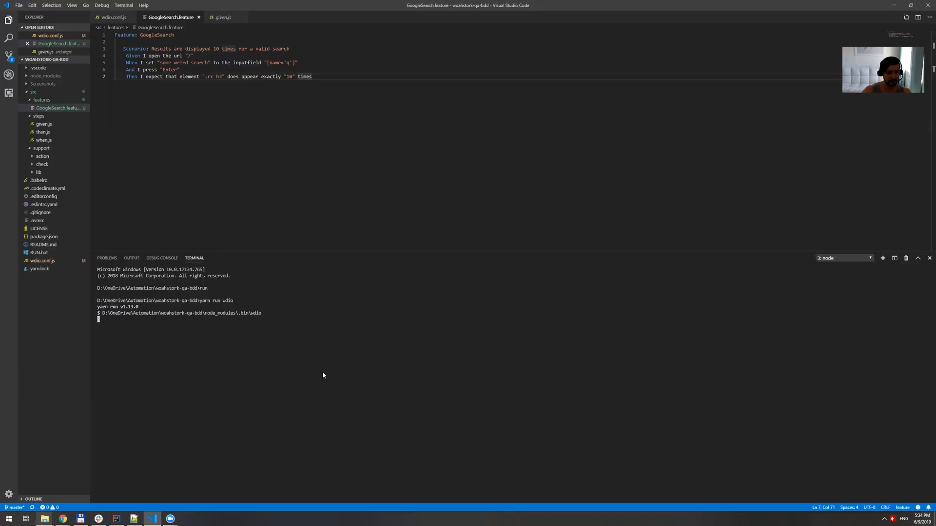
mouse_move(148, 380)
type("1")
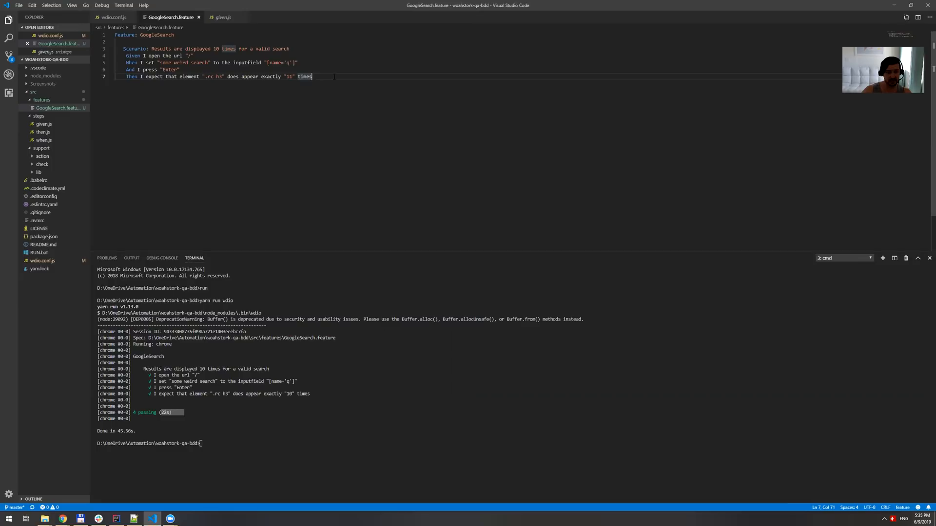
type("run")
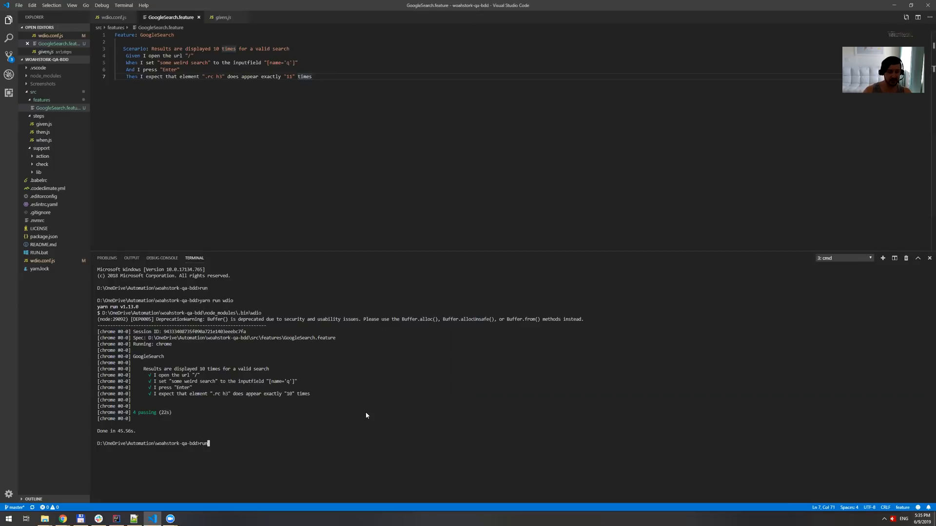
type("yarn run wdio")
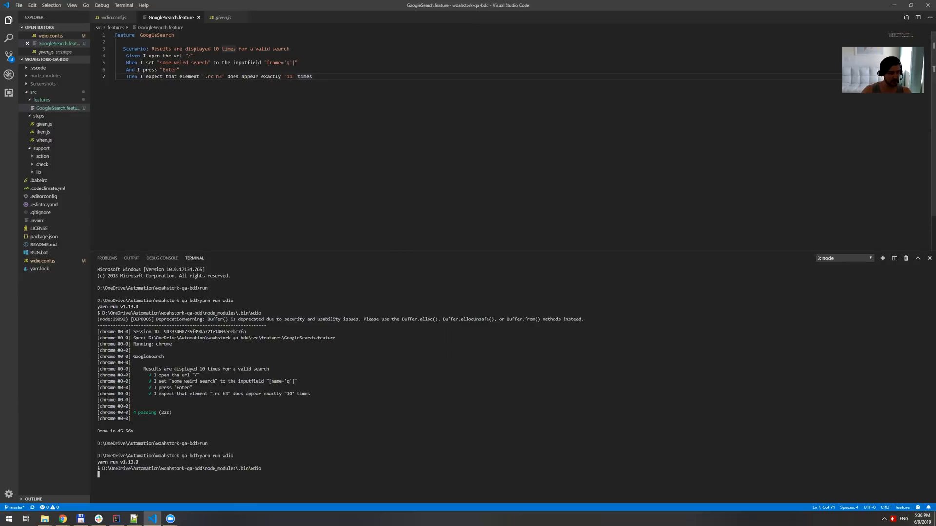
mouse_move(361, 400)
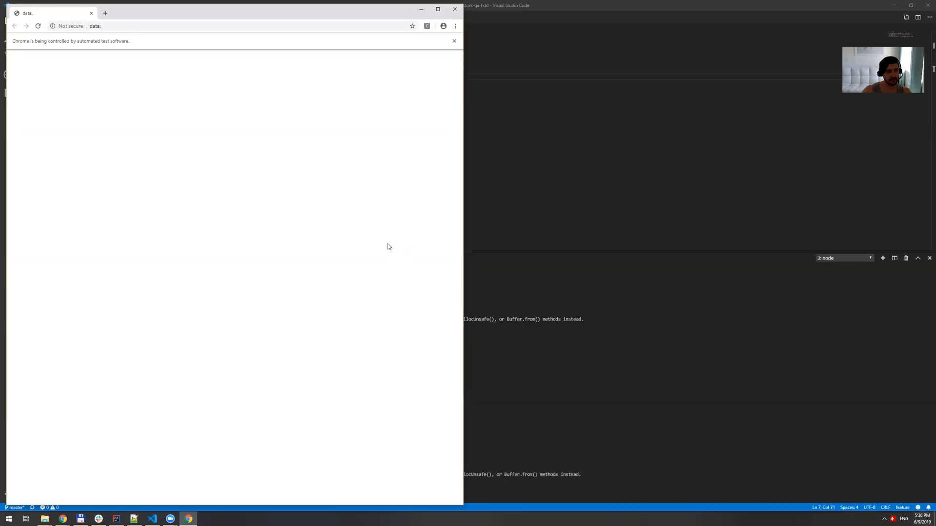
left_click(38, 25)
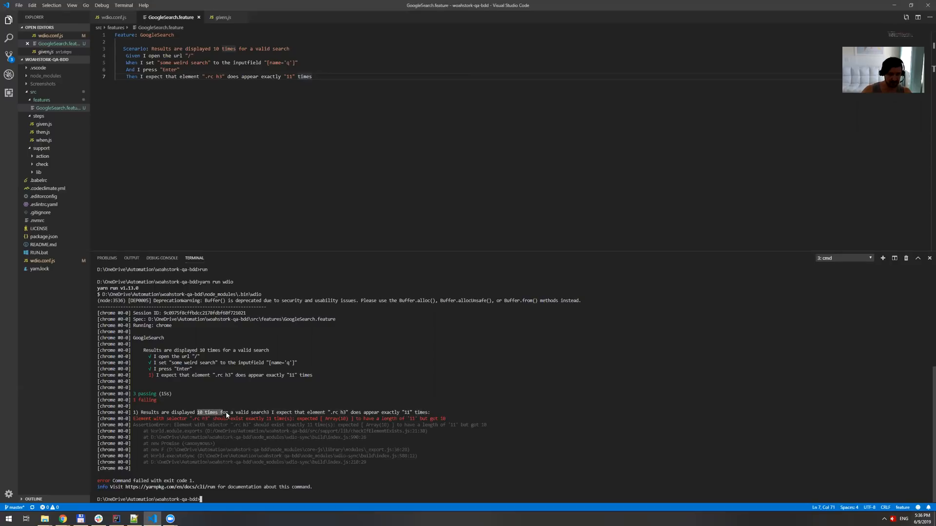
mouse_move(225, 415)
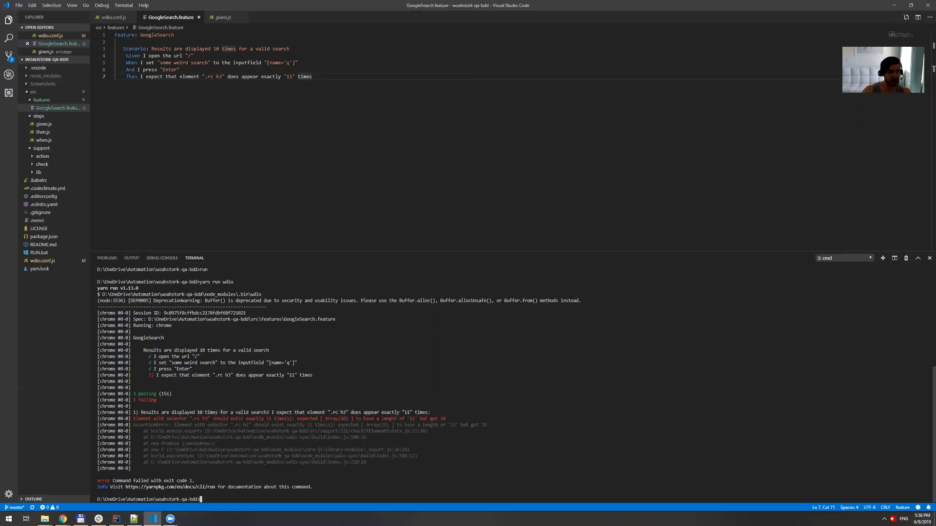